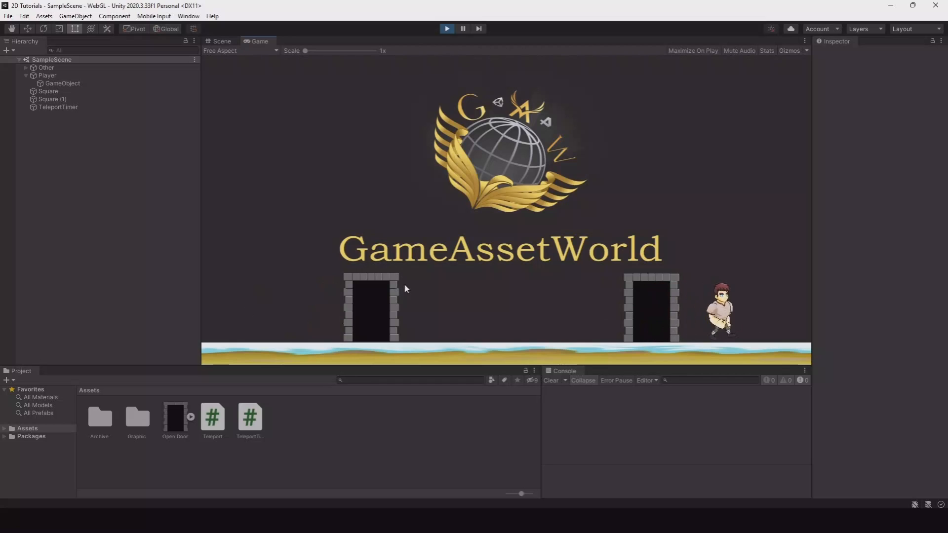
{"action": "mouse_move", "coordinate": [663, 275]}
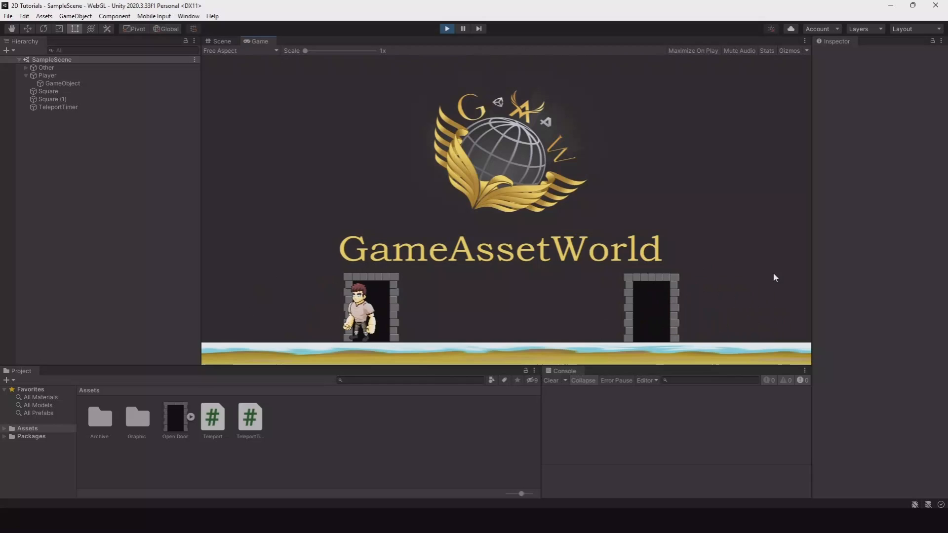
{"action": "mouse_move", "coordinate": [540, 291]}
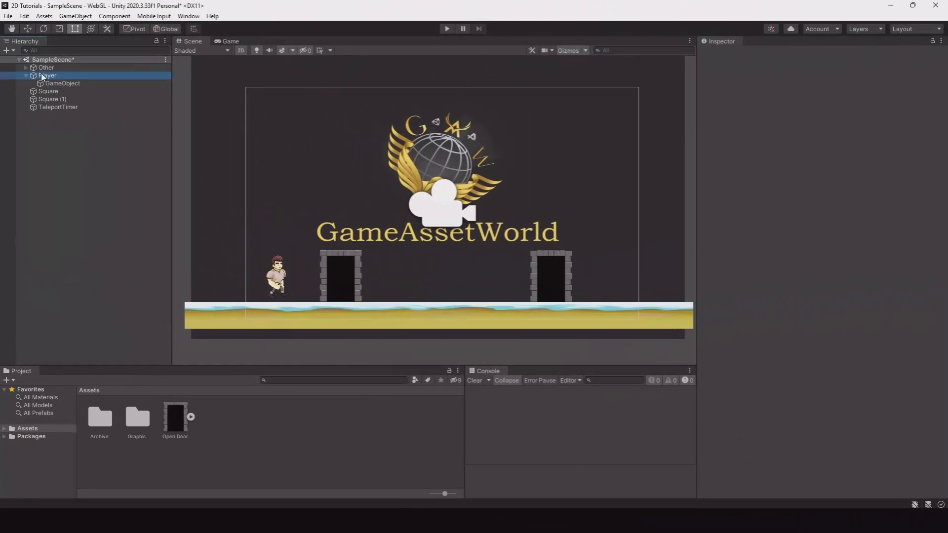
Step: Inspect the Player's Rigidbody 2D settings, then select the first door (Square) to view its trigger collider
{"action": "left_click", "coordinate": [47, 75]}
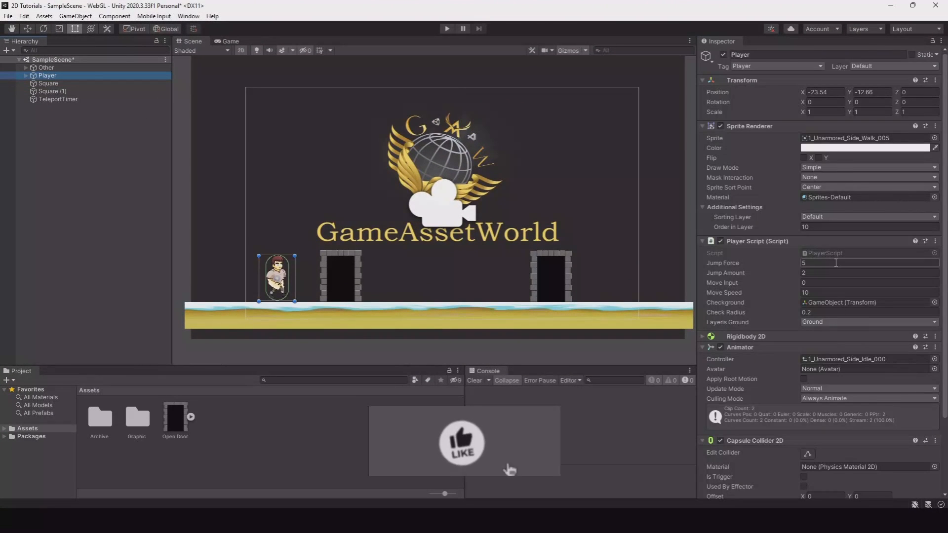
{"action": "scroll", "scroll_direction": "down", "scroll_amount": 3}
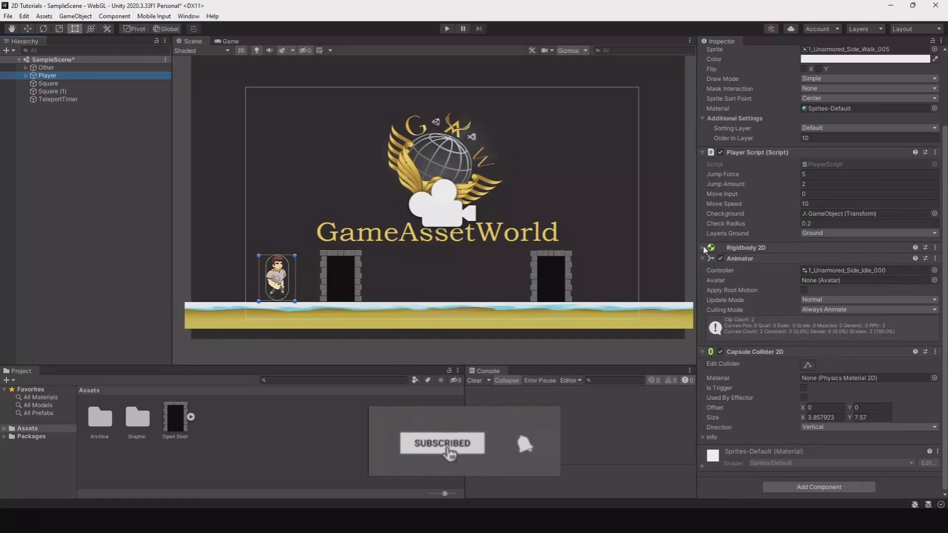
{"action": "left_click", "coordinate": [702, 248]}
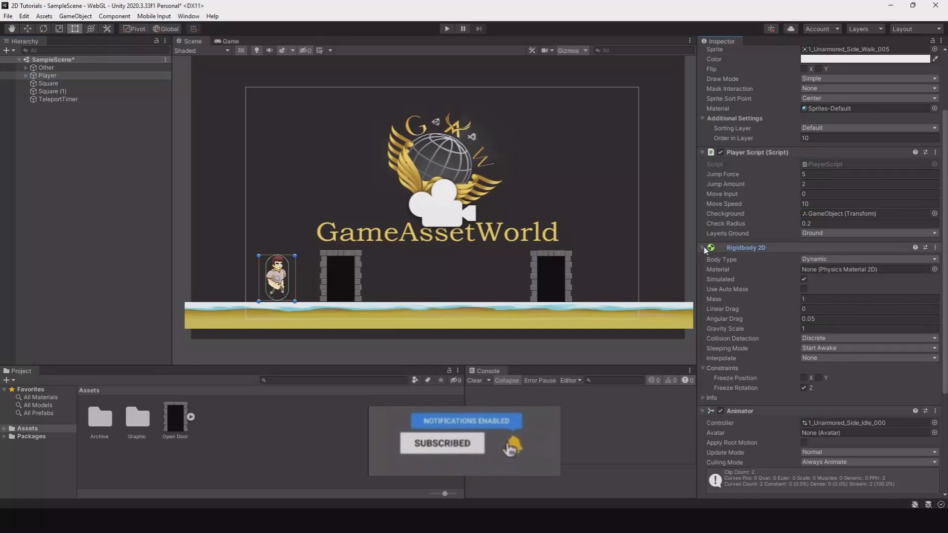
{"action": "left_click", "coordinate": [47, 83]}
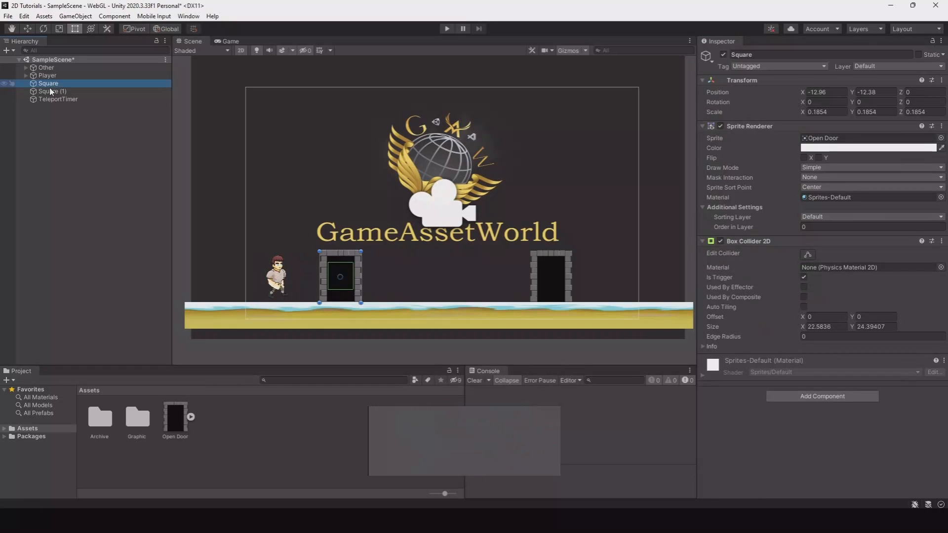
Step: Rename Square to Portal1 and Square (1) to Portal2, then reselect Portal1
{"action": "double_click", "coordinate": [740, 55]}
{"action": "type", "text": "Portal"}
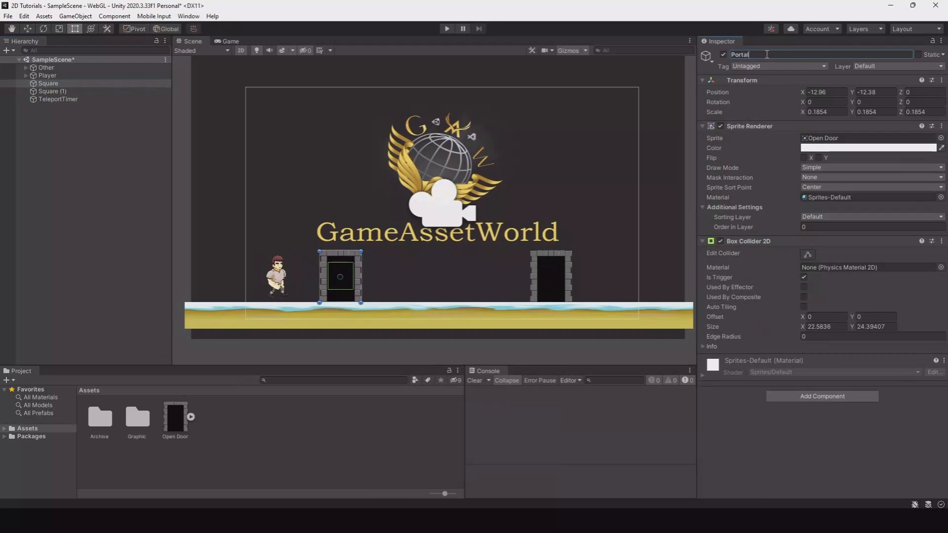
{"action": "left_click", "coordinate": [52, 91]}
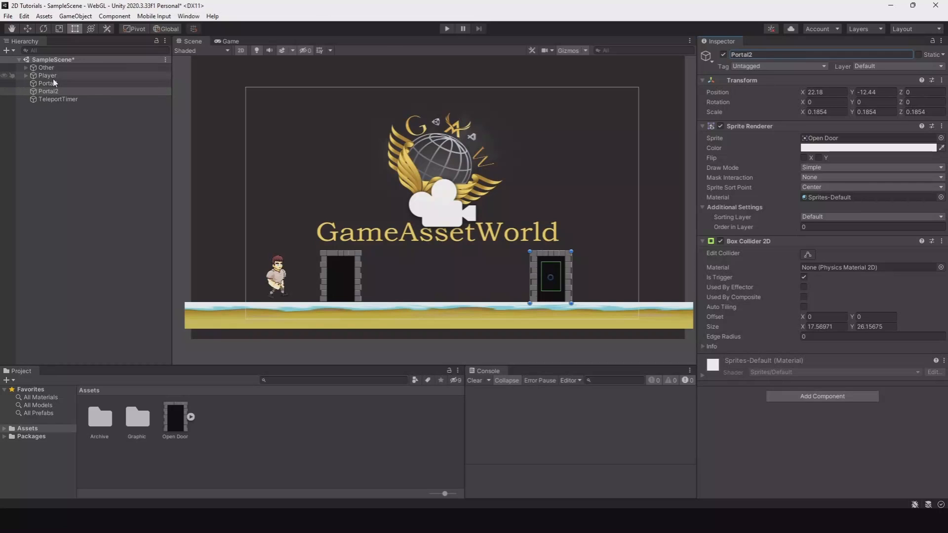
{"action": "left_click", "coordinate": [48, 83]}
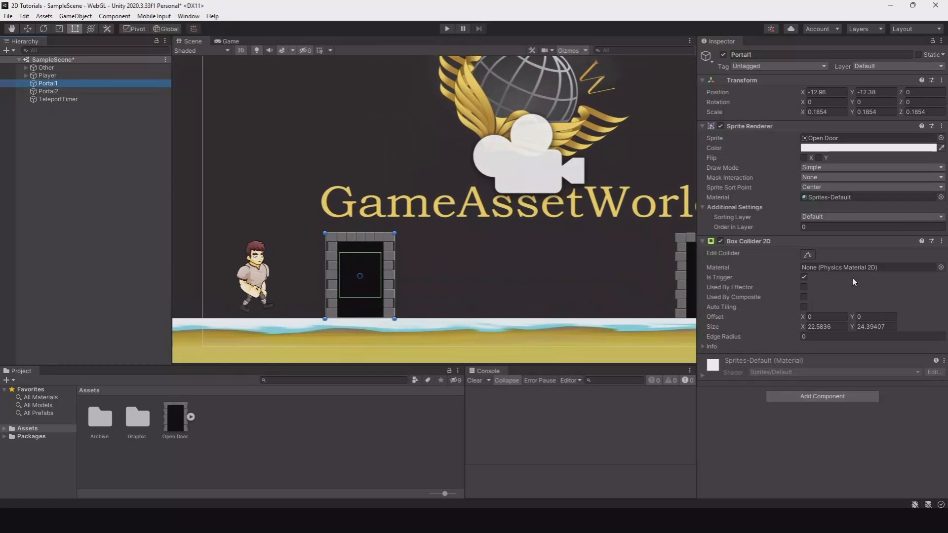
Step: Edit Portal1's Box Collider 2D so the trigger fits the doorway opening, then deselect
{"action": "left_click", "coordinate": [807, 253]}
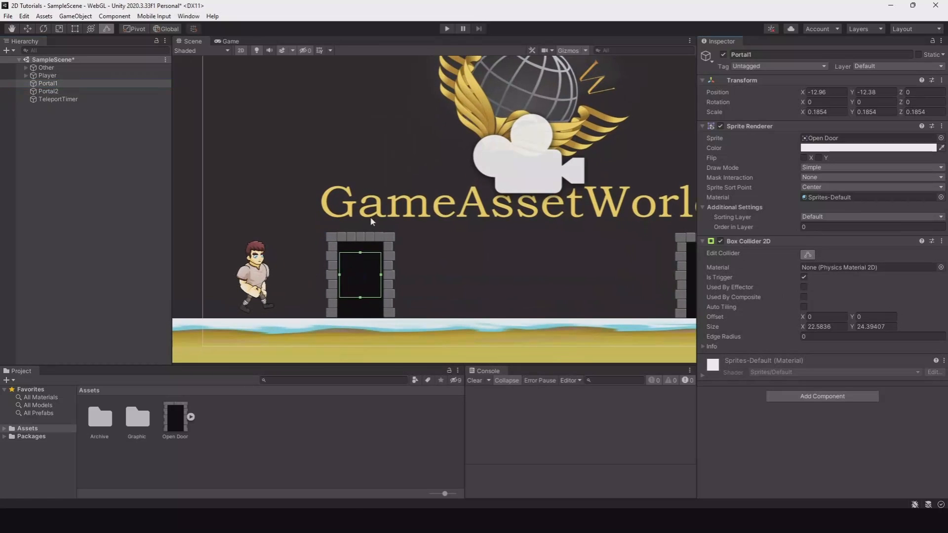
{"action": "mouse_move", "coordinate": [382, 279]}
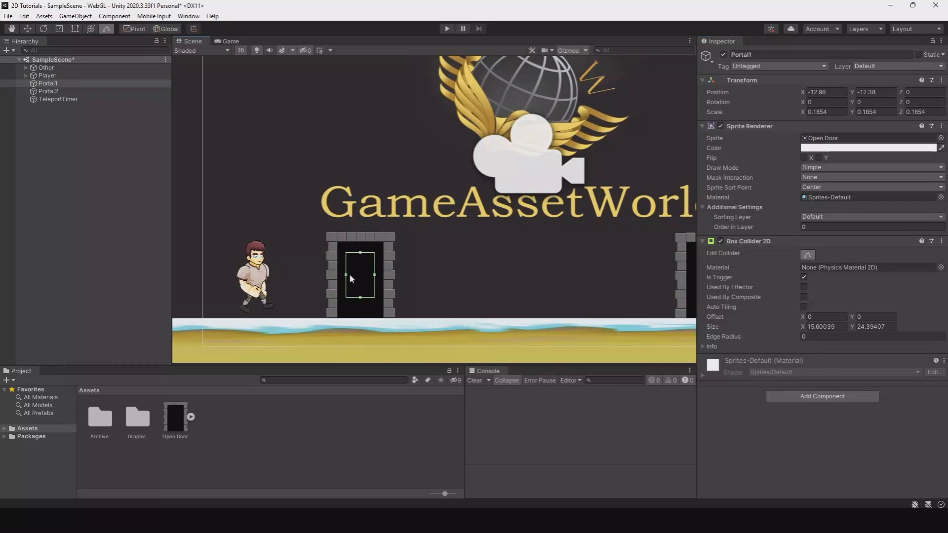
{"action": "mouse_move", "coordinate": [410, 256]}
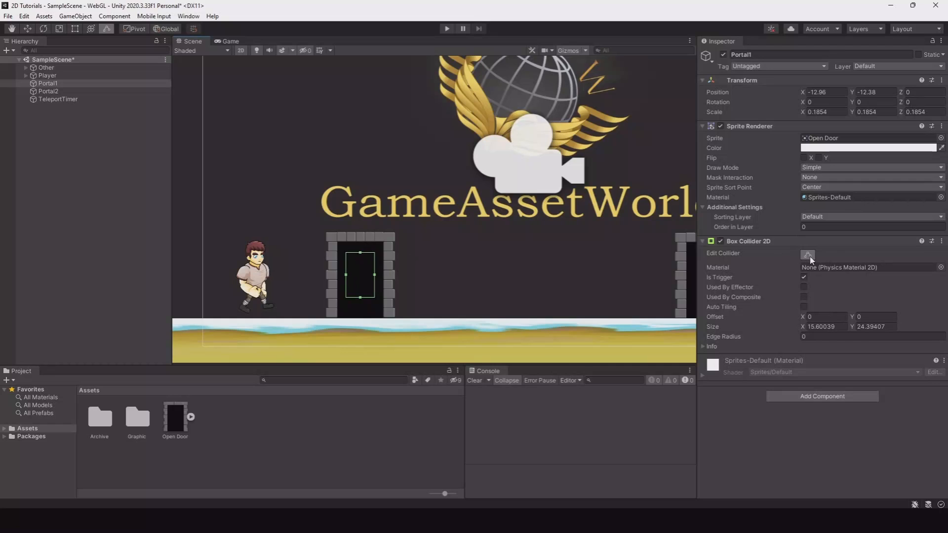
{"action": "left_click", "coordinate": [807, 255]}
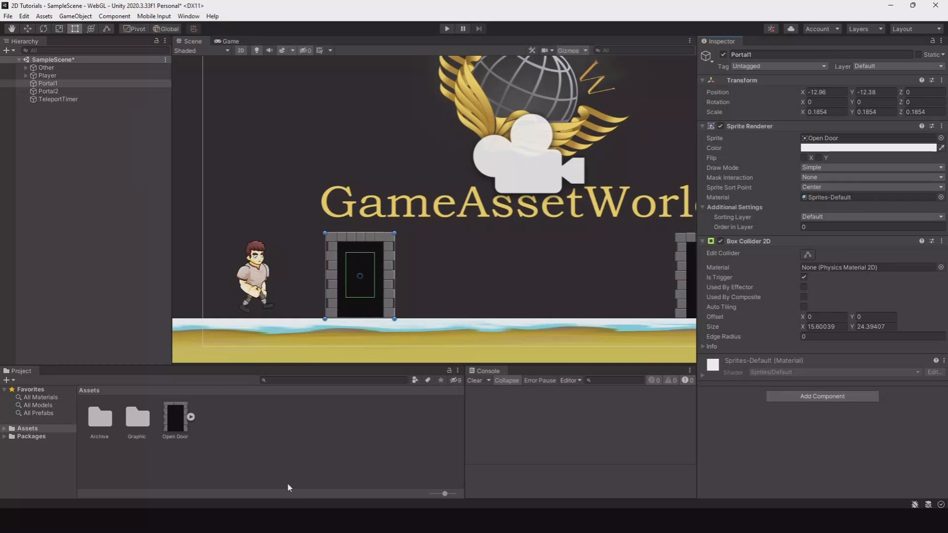
{"action": "left_click", "coordinate": [42, 133]}
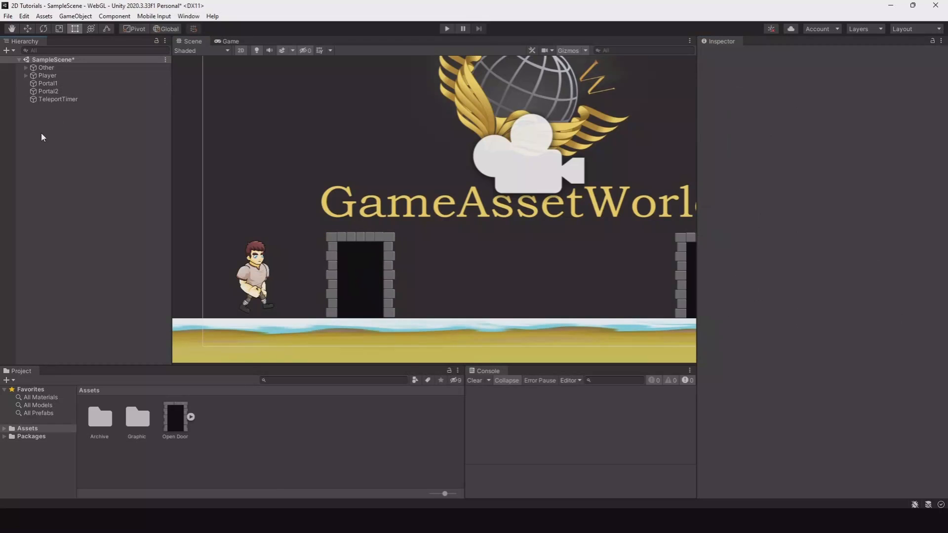
Step: Remove the missing script component from the old TeleportTimer and delete the object
{"action": "left_click", "coordinate": [57, 99]}
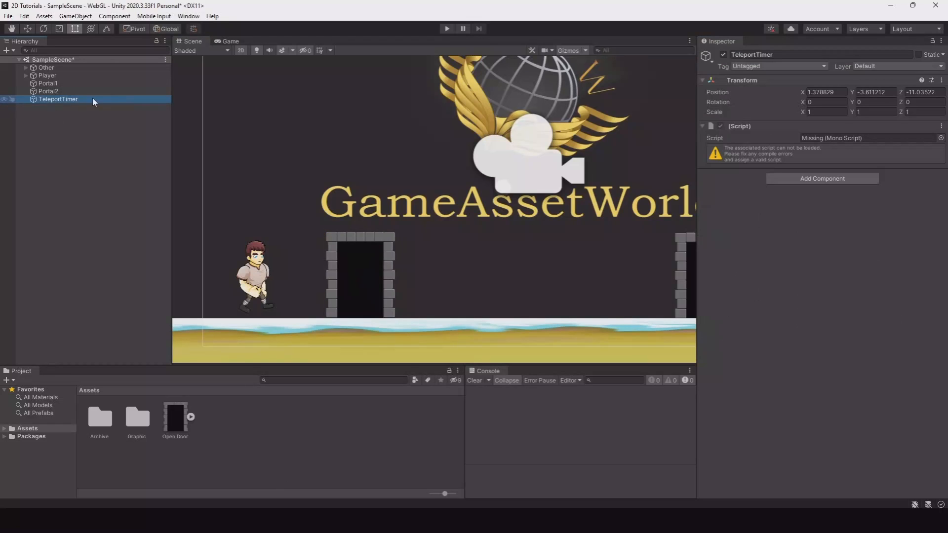
{"action": "left_click", "coordinate": [703, 127]}
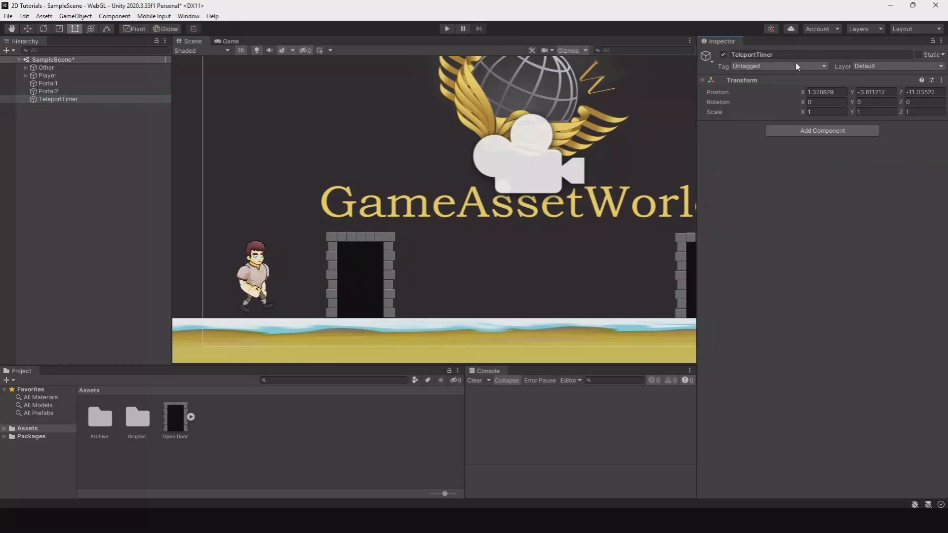
{"action": "left_click", "coordinate": [58, 99]}
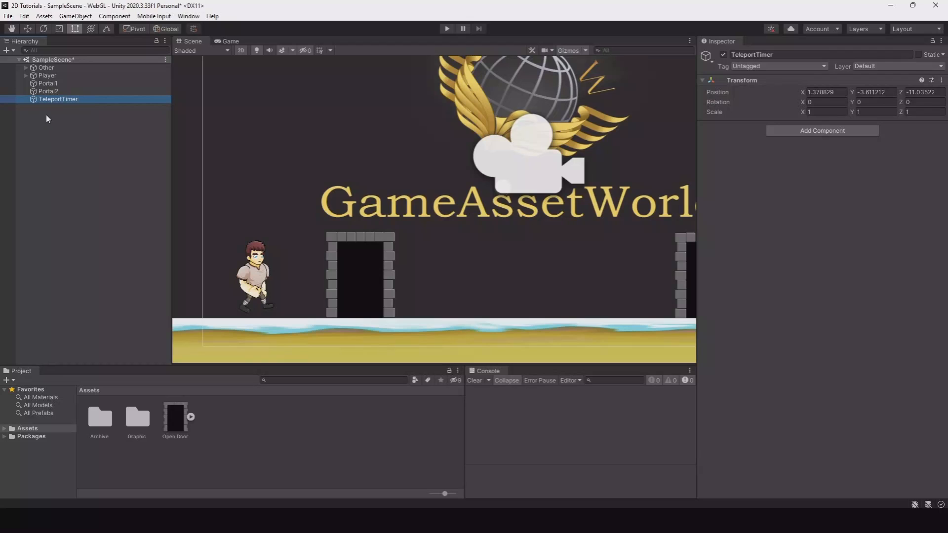
{"action": "mouse_move", "coordinate": [66, 102]}
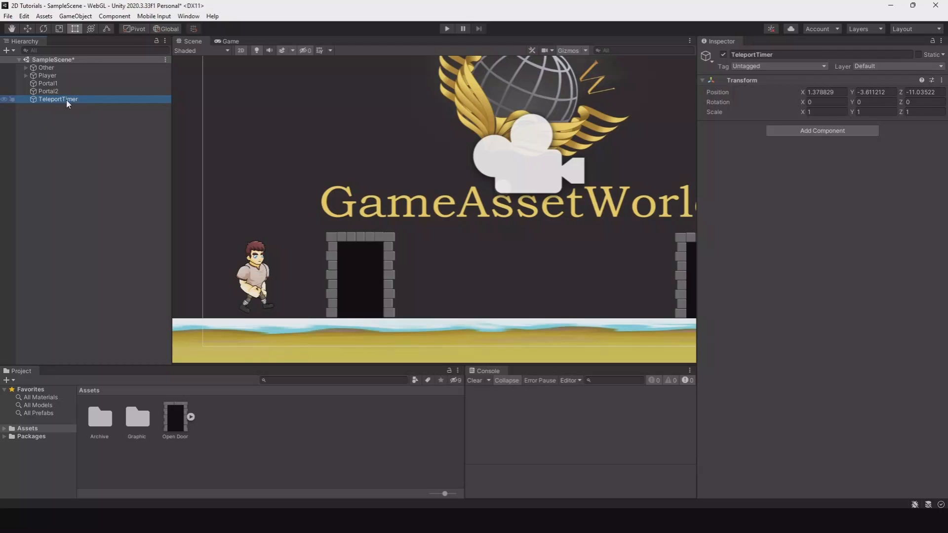
{"action": "key", "text": "Delete"}
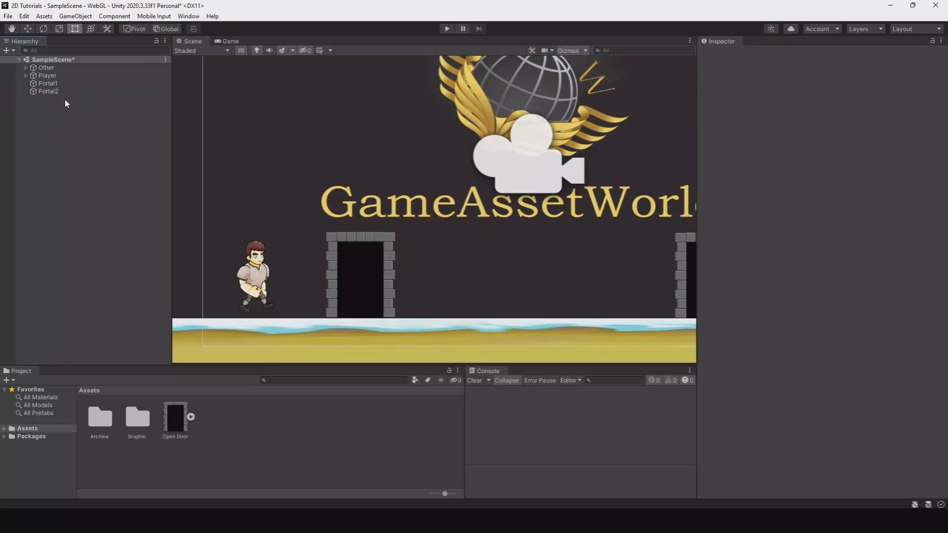
Step: Create a new empty GameObject named TeleportTimer at the origin
{"action": "right_click", "coordinate": [65, 104]}
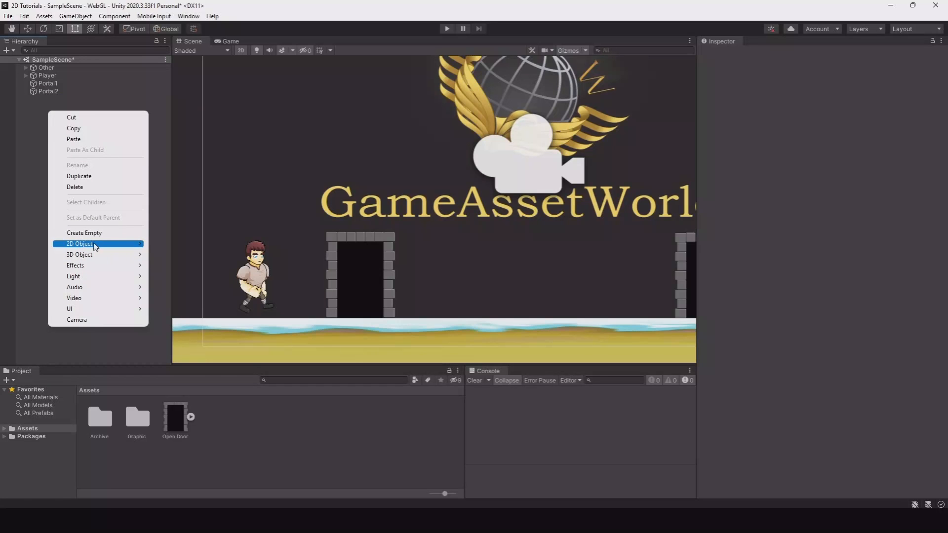
{"action": "left_click", "coordinate": [83, 234]}
{"action": "type", "text": "TeleportTimer"}
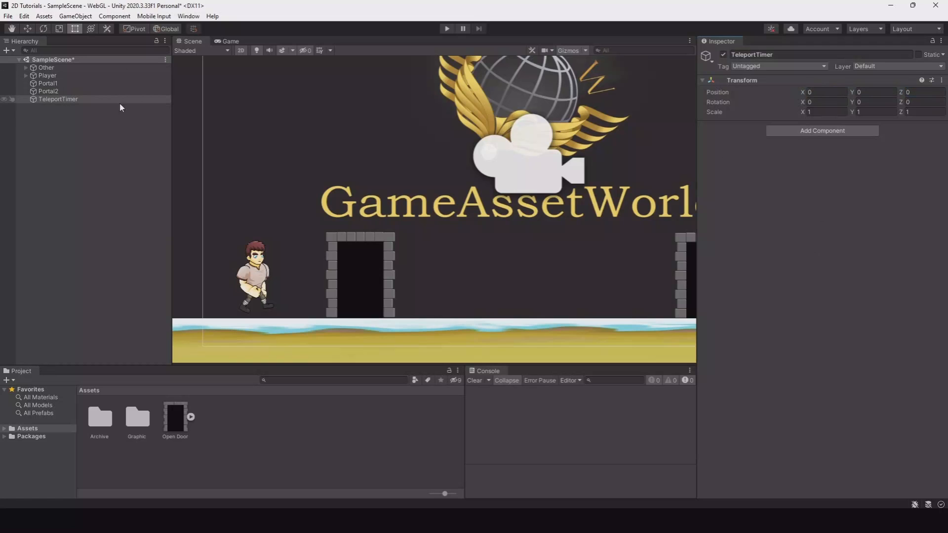
{"action": "left_click", "coordinate": [48, 83]}
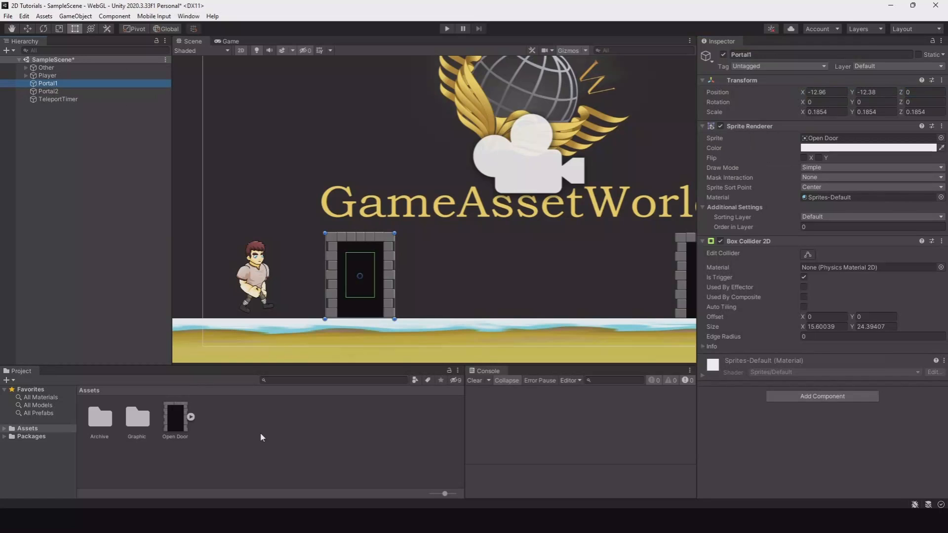
Step: Create a new C# script asset named Teleport in the project's Assets
{"action": "right_click", "coordinate": [261, 435]}
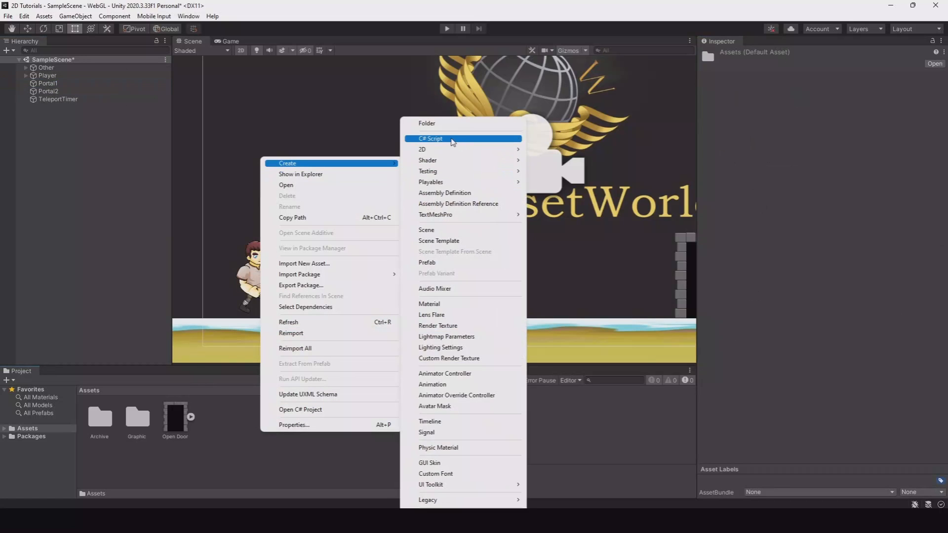
{"action": "left_click", "coordinate": [429, 138]}
{"action": "type", "text": "Teleport"}
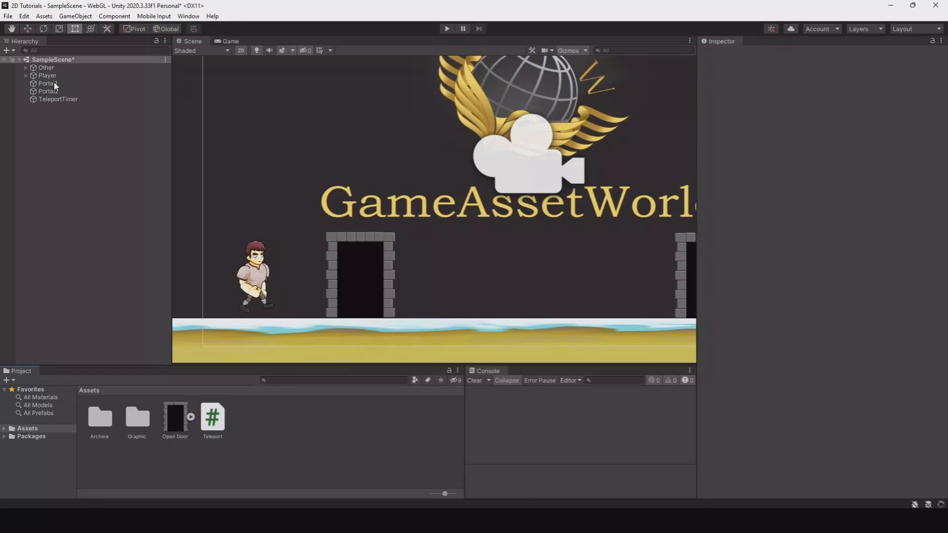
{"action": "left_click", "coordinate": [48, 83]}
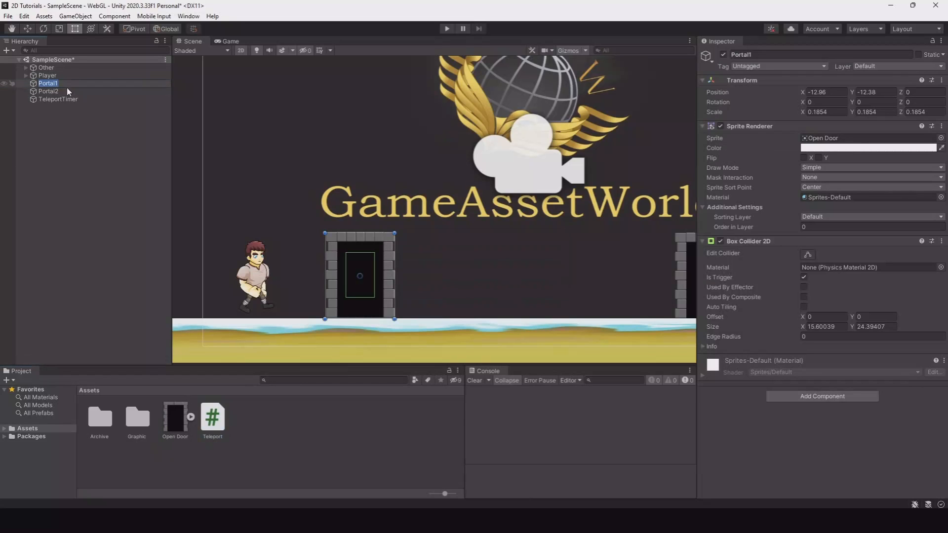
{"action": "left_click", "coordinate": [49, 91]}
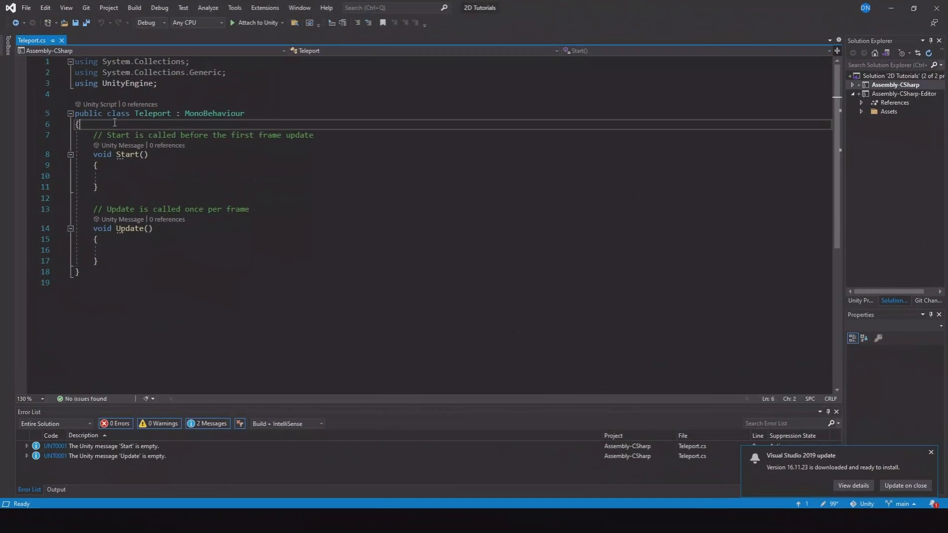
Step: Declare public Transform fields player and TeleportLocation in Teleport.cs and target the empty Update method
{"action": "key", "text": "enter"}
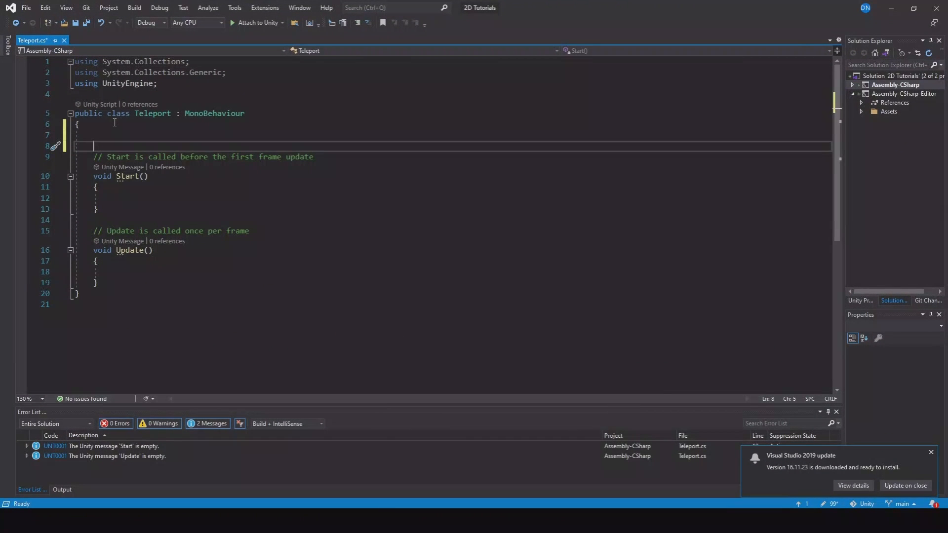
{"action": "type", "text": "public Transform"}
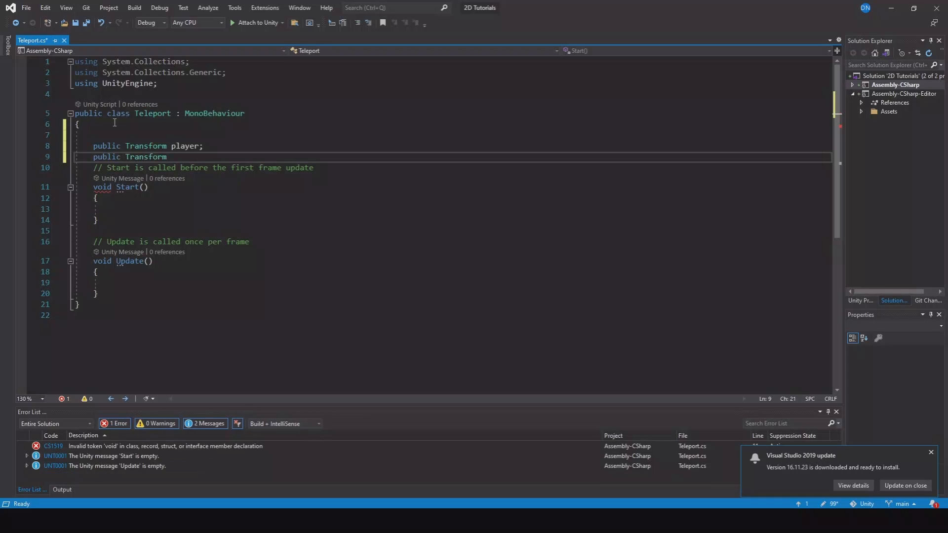
{"action": "type", "text": "Teleport"}
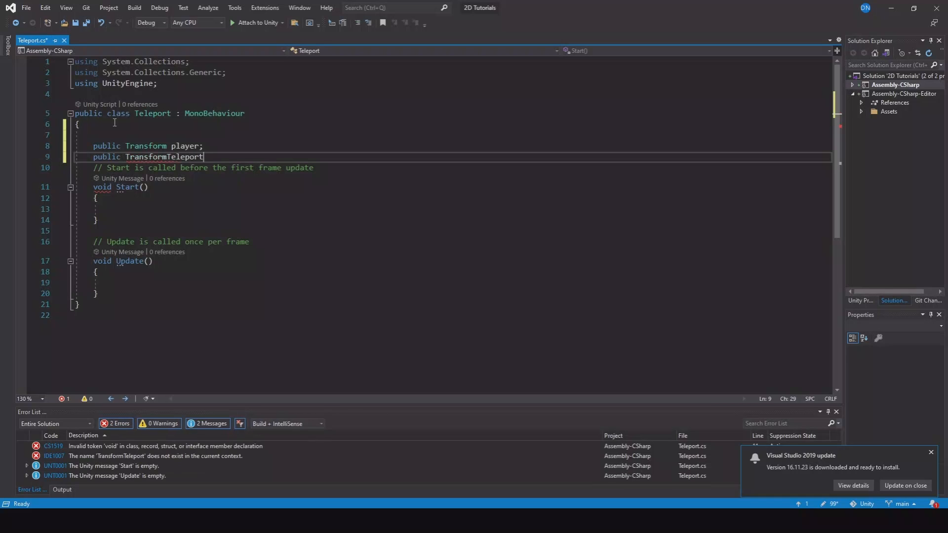
{"action": "type", "text": "Tel"}
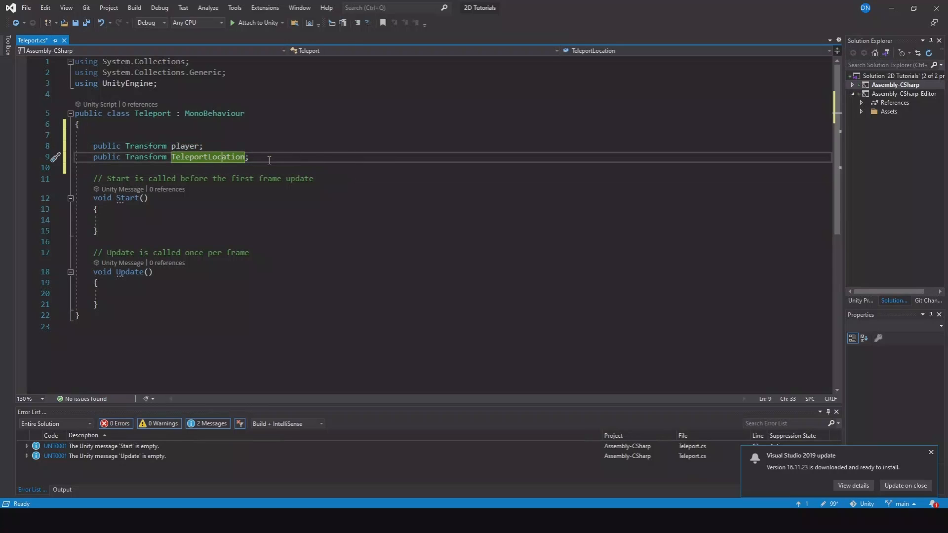
{"action": "scroll", "scroll_direction": "up", "scroll_amount": 3}
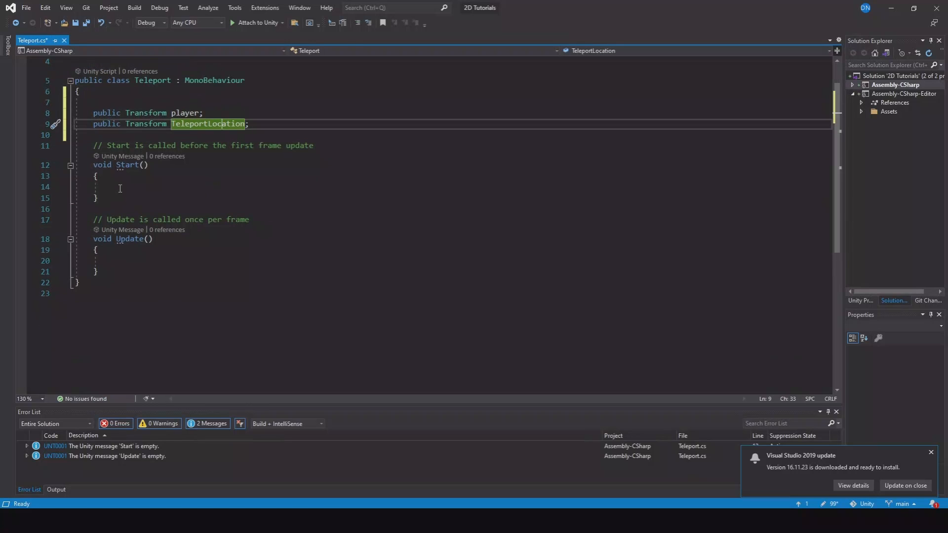
{"action": "left_click", "coordinate": [111, 187]}
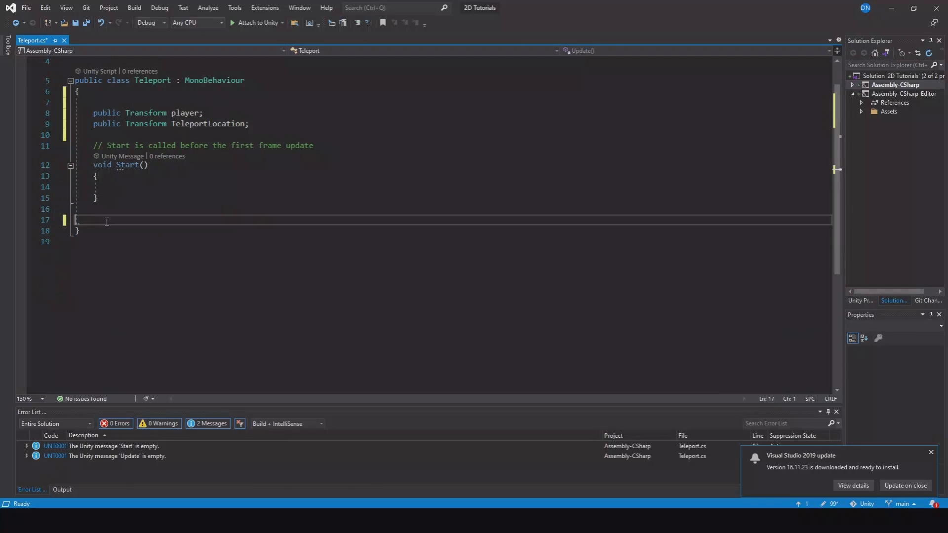
Step: Add OnTriggerEnter2D that moves a Player-tagged collider to TeleportLocation's position, and save the script
{"action": "type", "text": "o"}
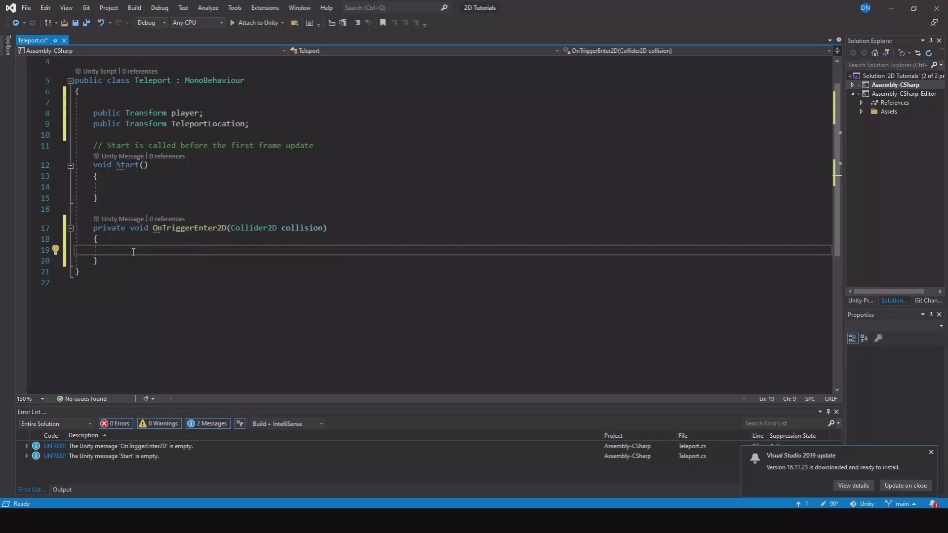
{"action": "type", "text": "if(co"}
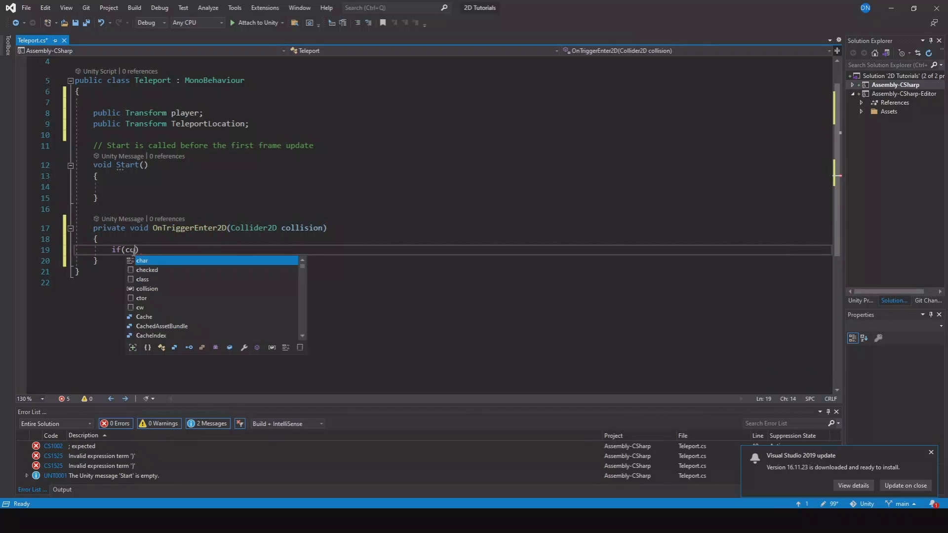
{"action": "type", "text": "ollision.gameObject.tag == \"Player"}
{"action": "type", "text": "{"}
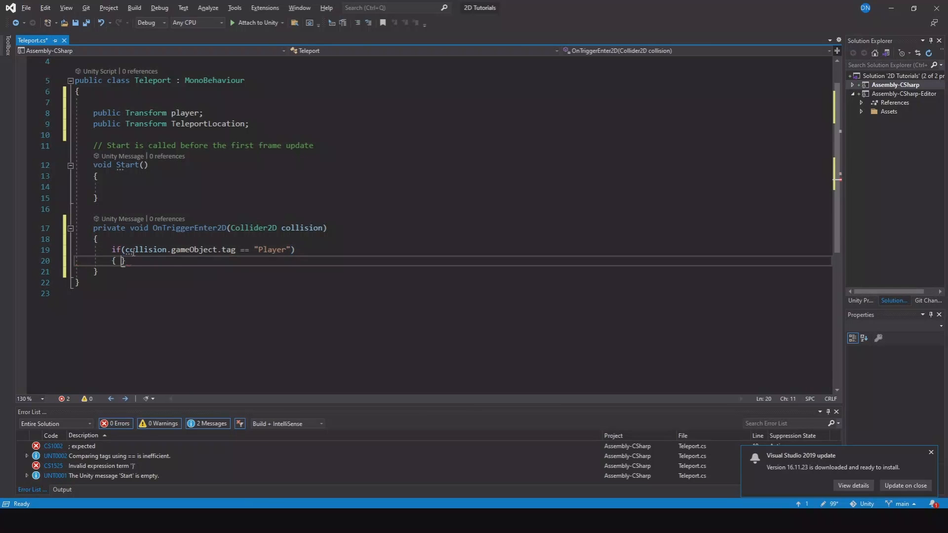
{"action": "type", "text": "player.transform.position = Telep"}
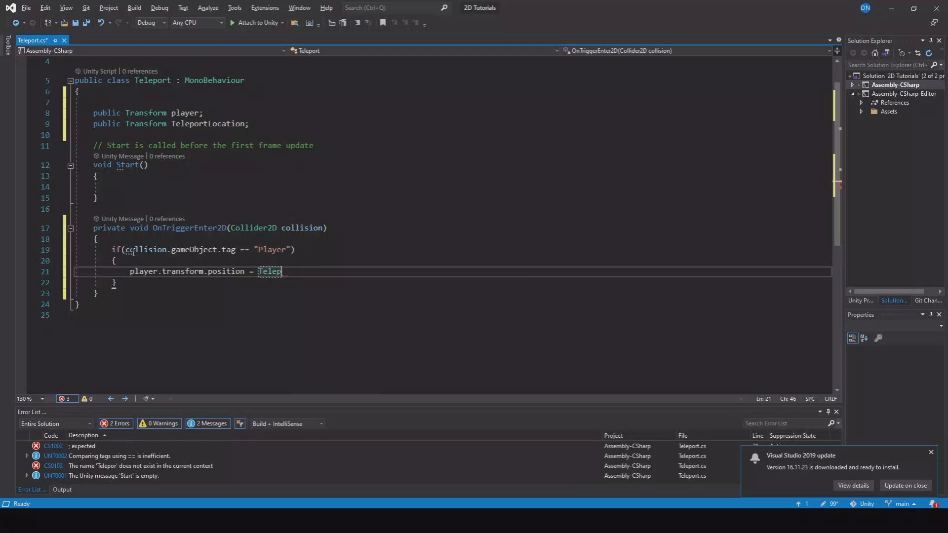
{"action": "type", "text": "ortLocation.transform.position"}
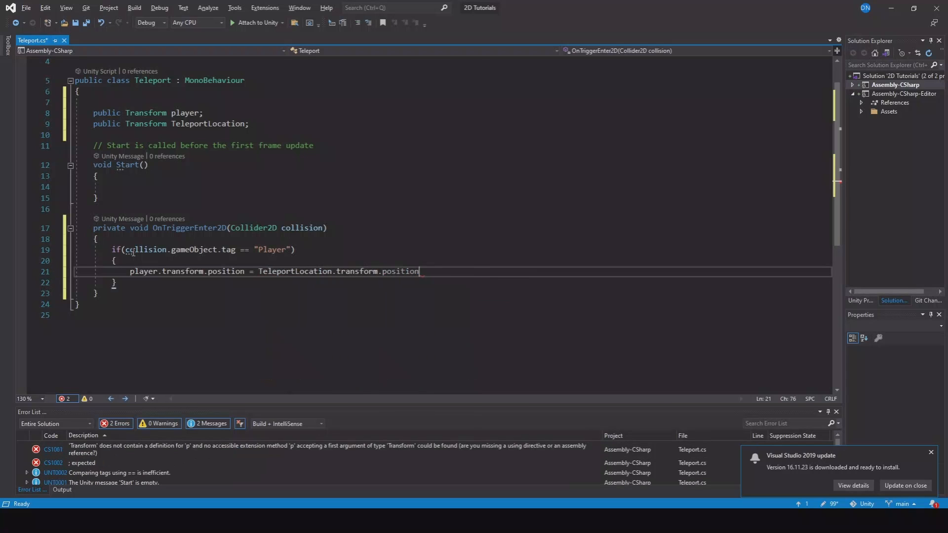
{"action": "type", "text": ";"}
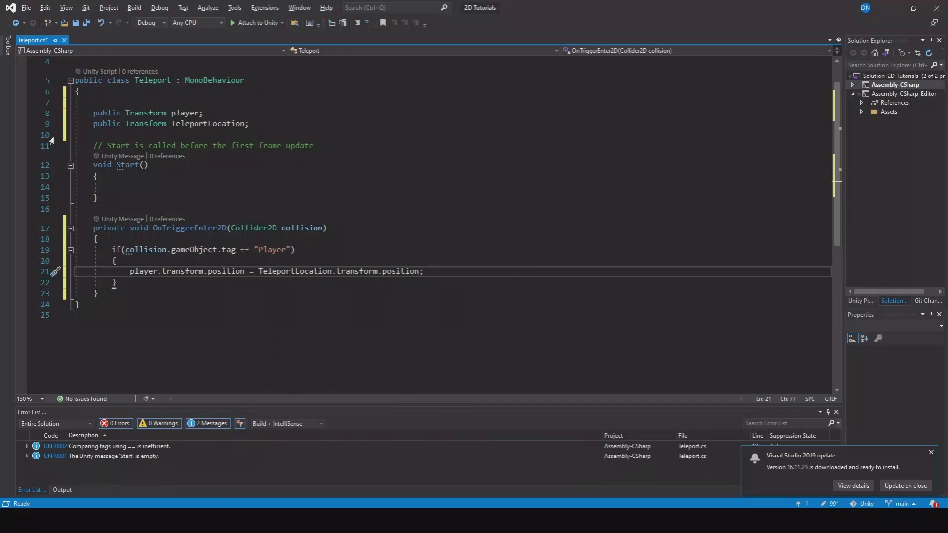
{"action": "key", "text": "ctrl+s"}
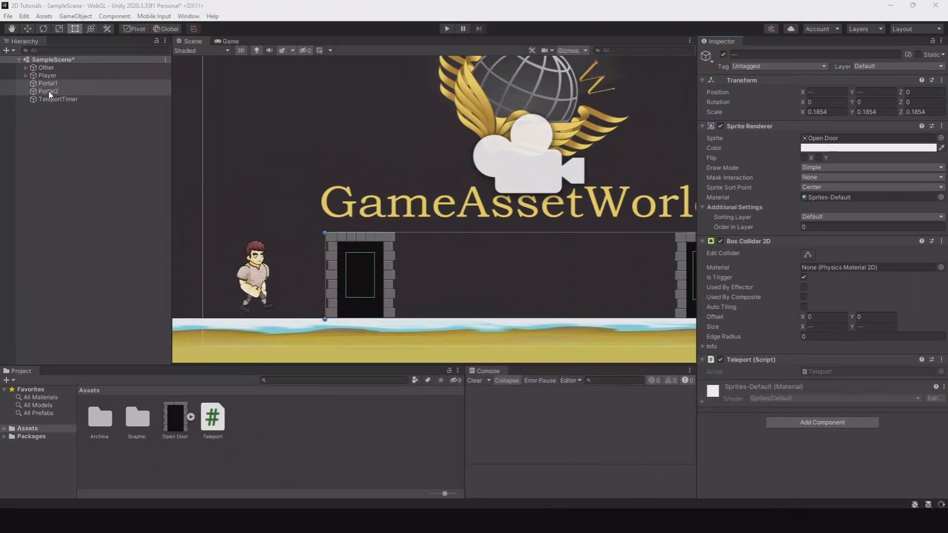
Step: Assign the Player object to the Teleport script's Player field on both portals
{"action": "left_click", "coordinate": [47, 75]}
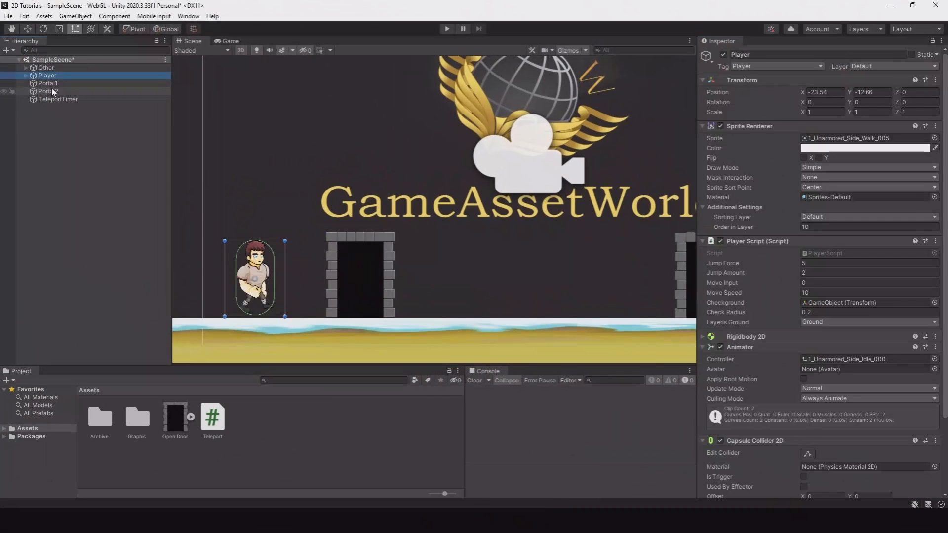
{"action": "left_click", "coordinate": [47, 83]}
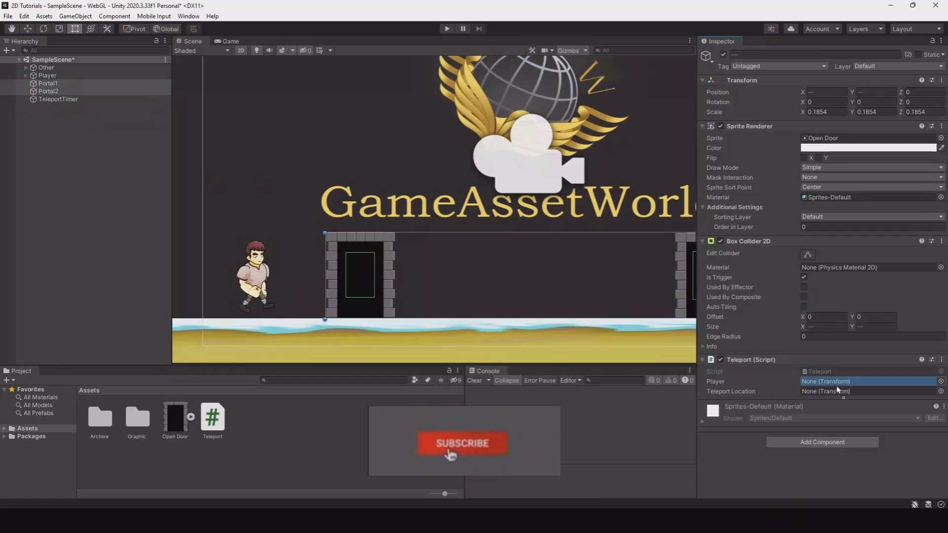
{"action": "left_click", "coordinate": [48, 83]}
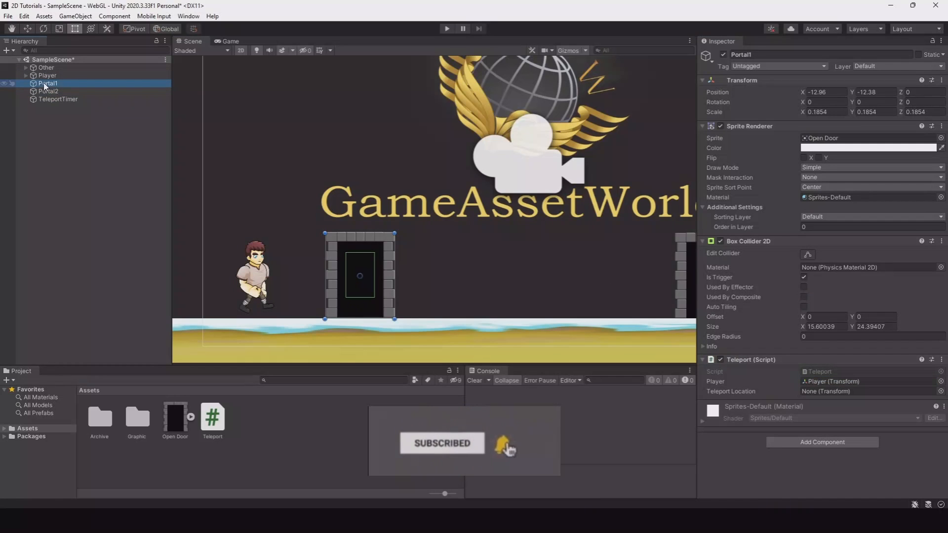
Step: Set Portal2's Teleport Location to Portal1
{"action": "left_click", "coordinate": [868, 391]}
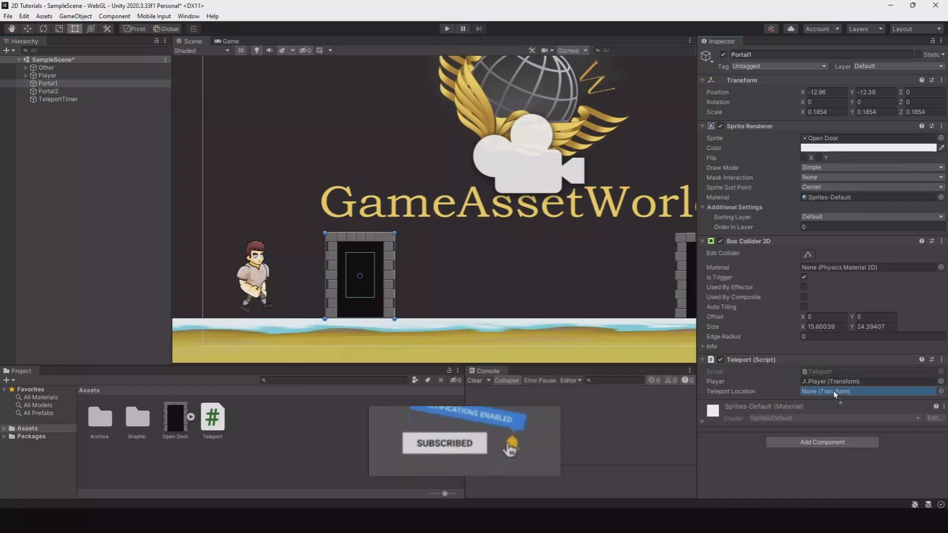
{"action": "left_click", "coordinate": [48, 90]}
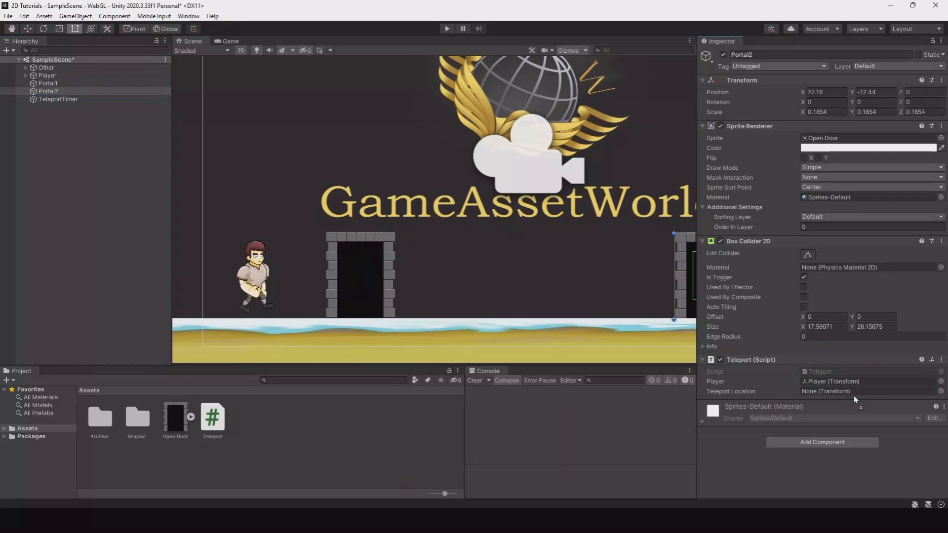
{"action": "left_click", "coordinate": [871, 391]}
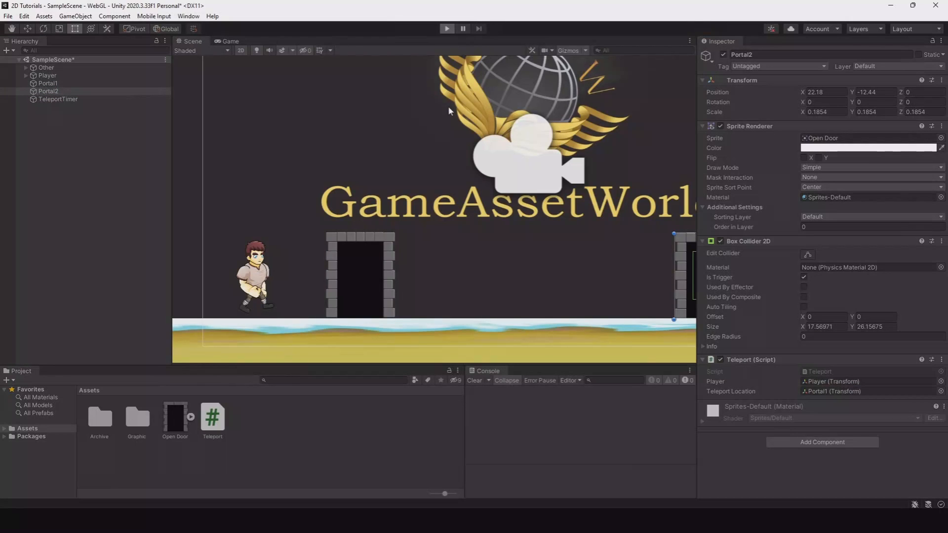
{"action": "left_click", "coordinate": [447, 29]}
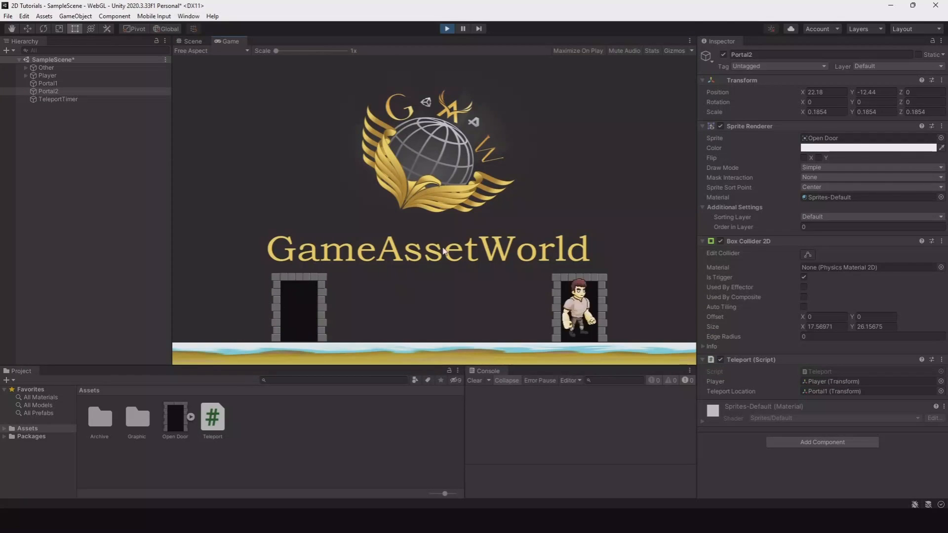
{"action": "mouse_move", "coordinate": [308, 313]}
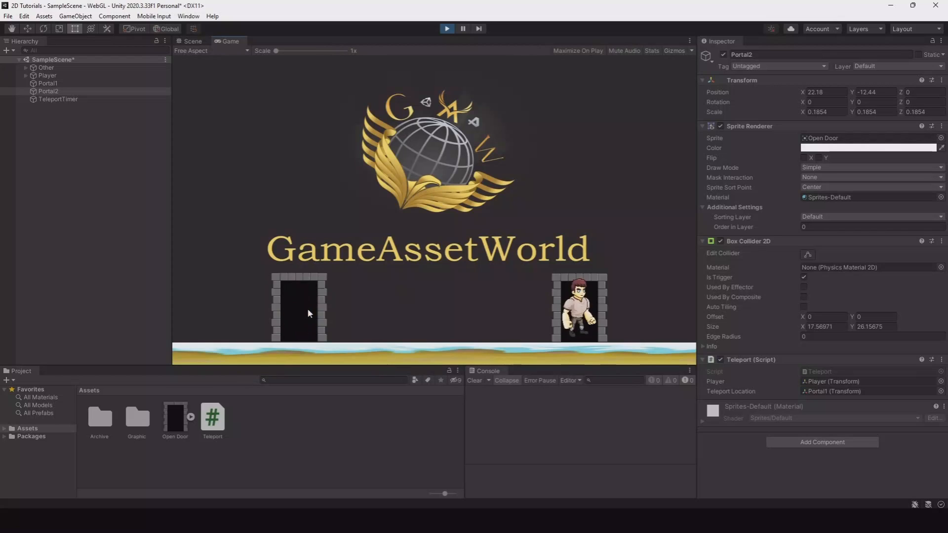
{"action": "mouse_move", "coordinate": [580, 247]}
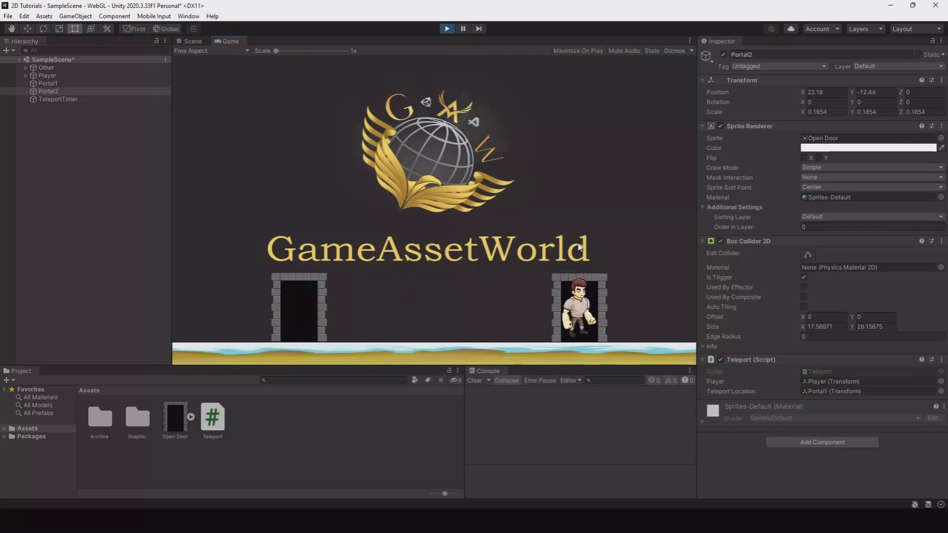
{"action": "mouse_move", "coordinate": [277, 297]}
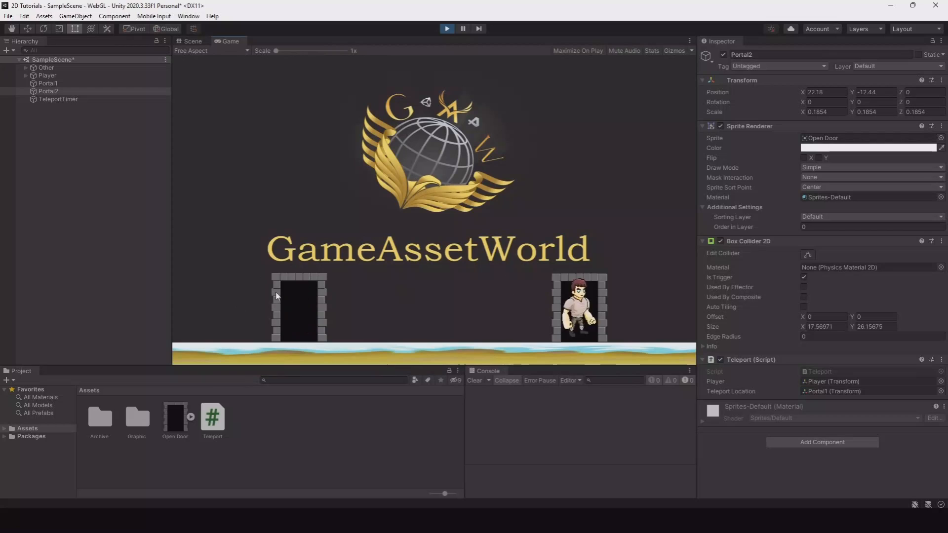
{"action": "mouse_move", "coordinate": [307, 311]}
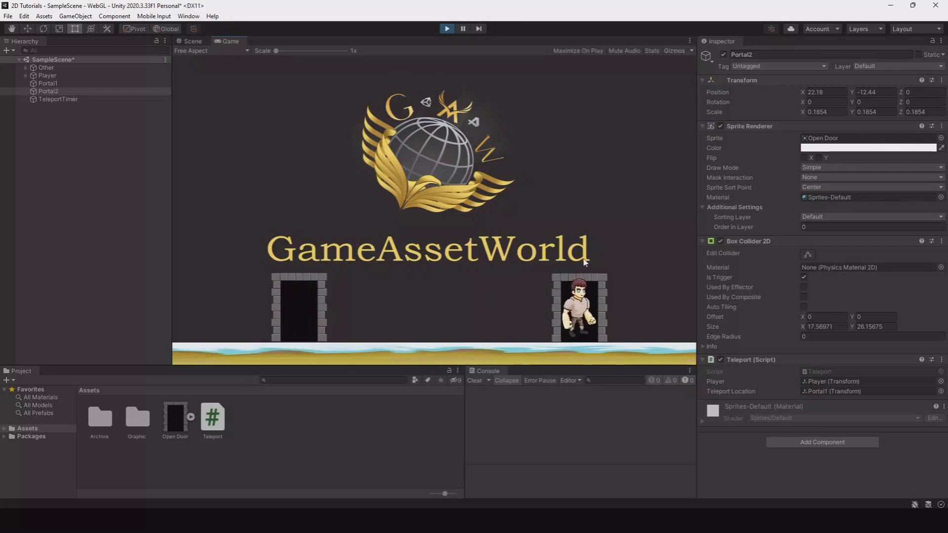
{"action": "mouse_move", "coordinate": [478, 65]}
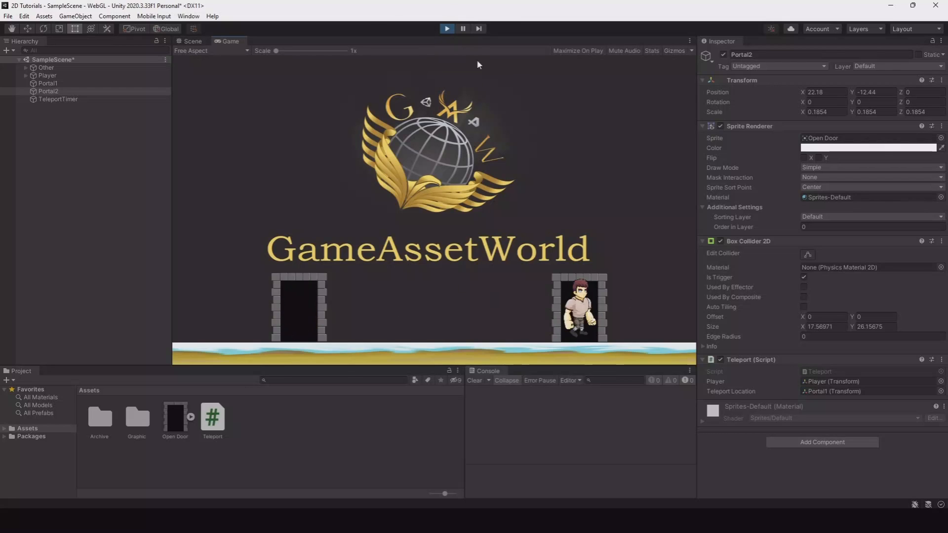
{"action": "left_click", "coordinate": [193, 41]}
{"action": "type", "text": "TeleportTimer"}
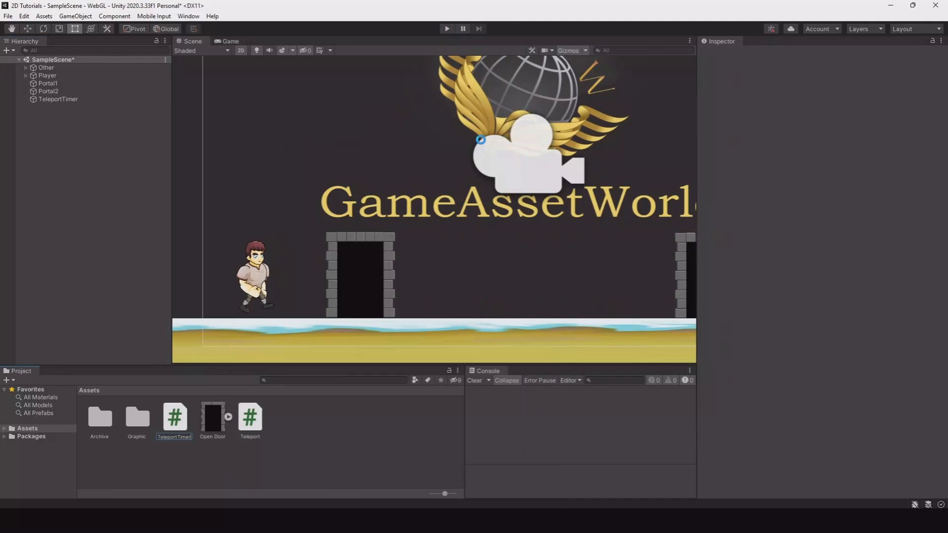
Step: Name the new script TeleportTimer, attach it to the TeleportTimer object and open it in Visual Studio
{"action": "left_click", "coordinate": [250, 418]}
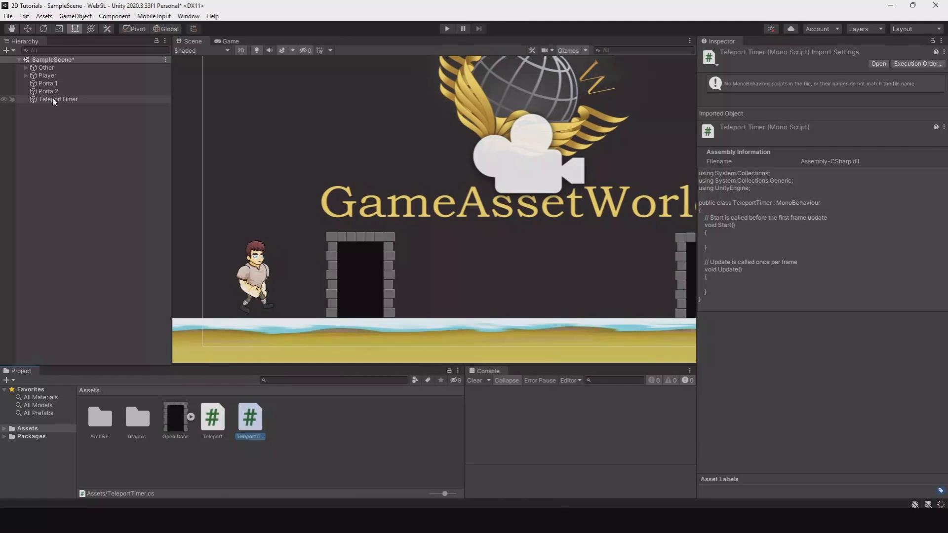
{"action": "mouse_move", "coordinate": [70, 102]}
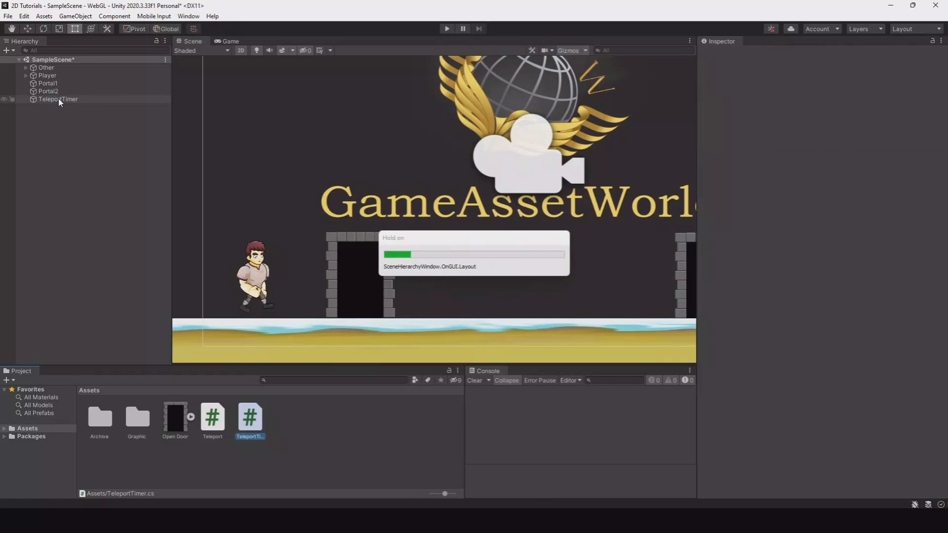
{"action": "double_click", "coordinate": [212, 416]}
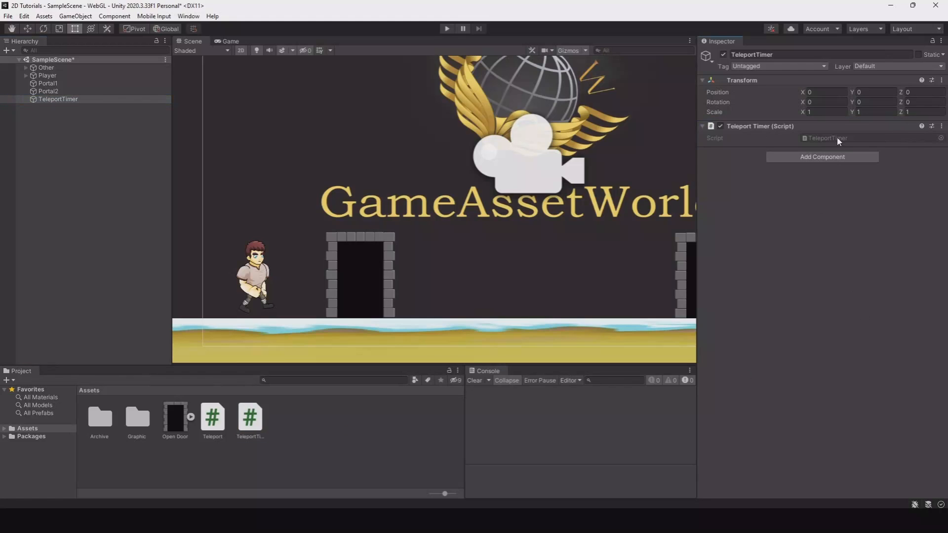
{"action": "double_click", "coordinate": [249, 416]}
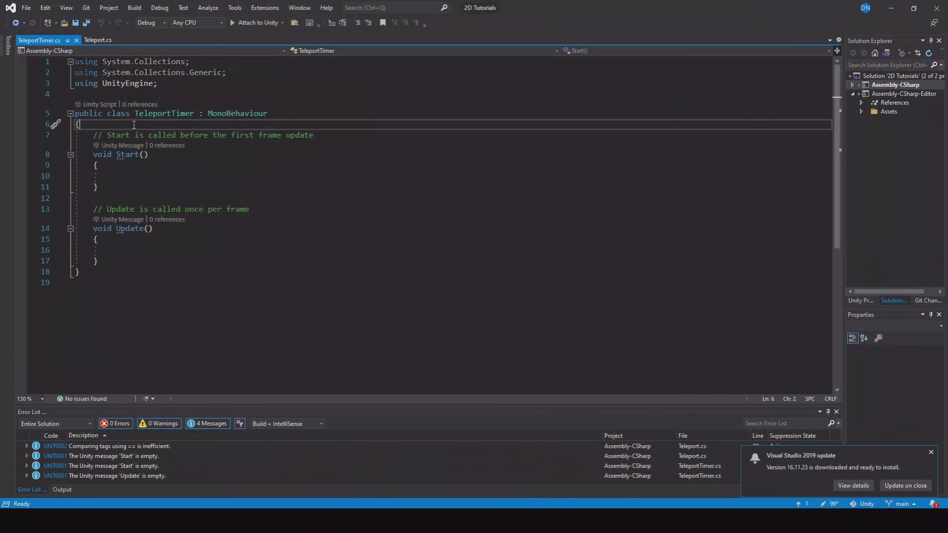
Step: Declare public float PortalTimer, public float PortalTotalTimer and public bool PortalIsActive in TeleportTimer.cs
{"action": "type", "text": "public float"}
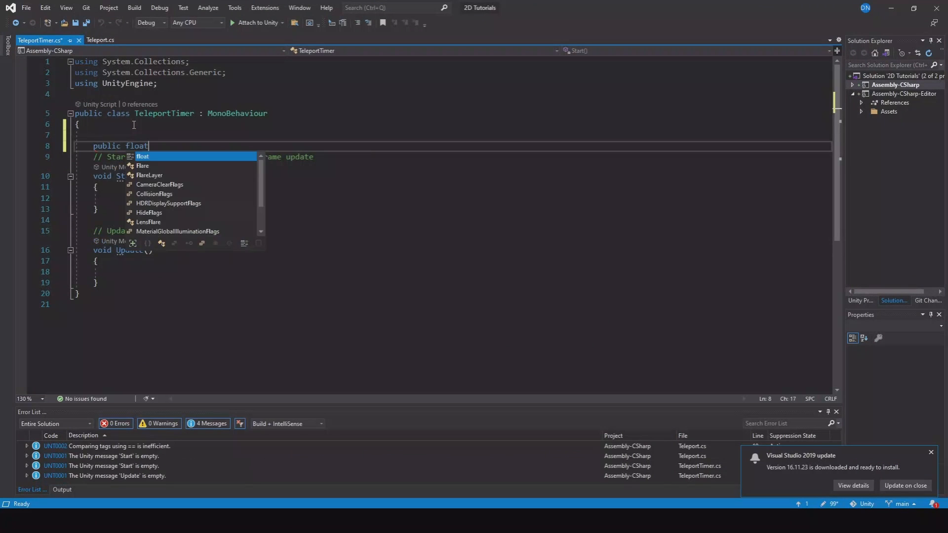
{"action": "type", "text": "PortalTimer;"}
{"action": "type", "text": "public"}
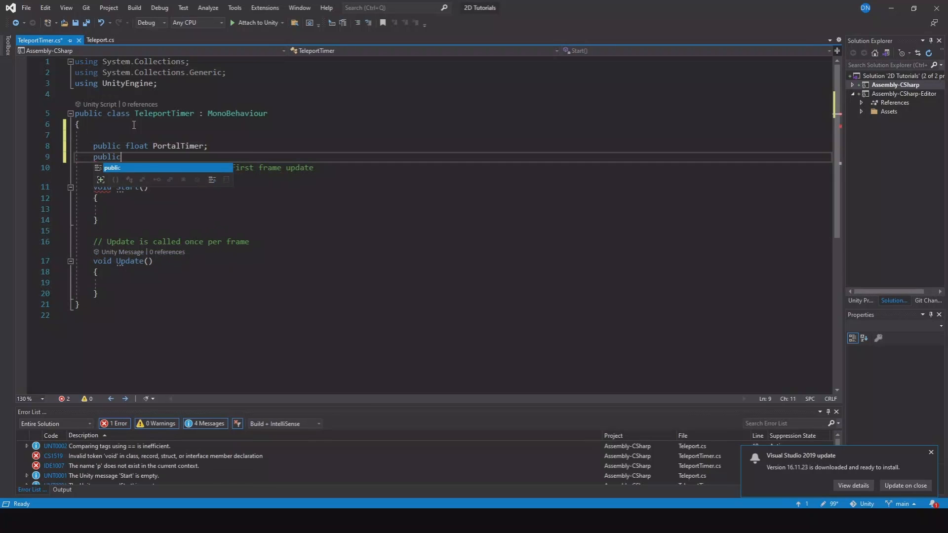
{"action": "type", "text": "float P"}
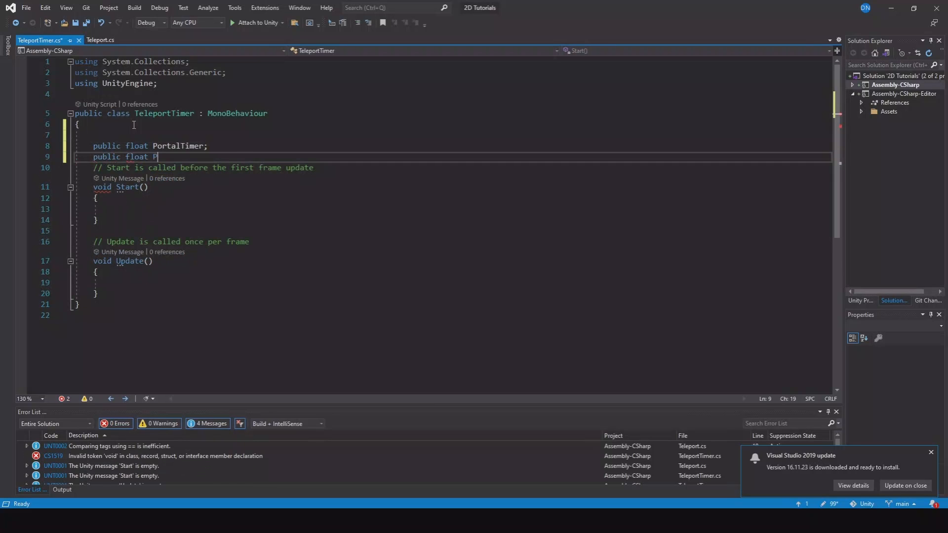
{"action": "type", "text": "ortalTopt"}
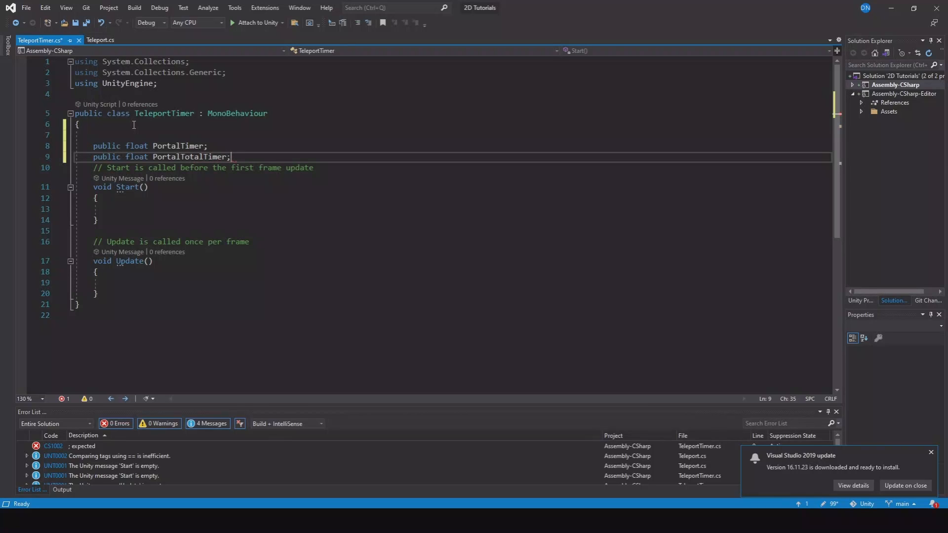
{"action": "key", "text": "Enter"}
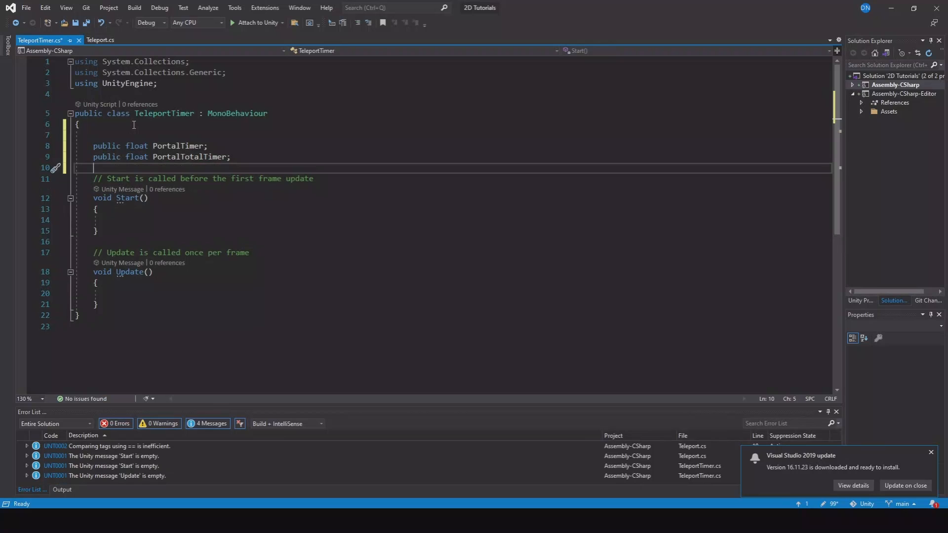
{"action": "type", "text": "PÅriv"}
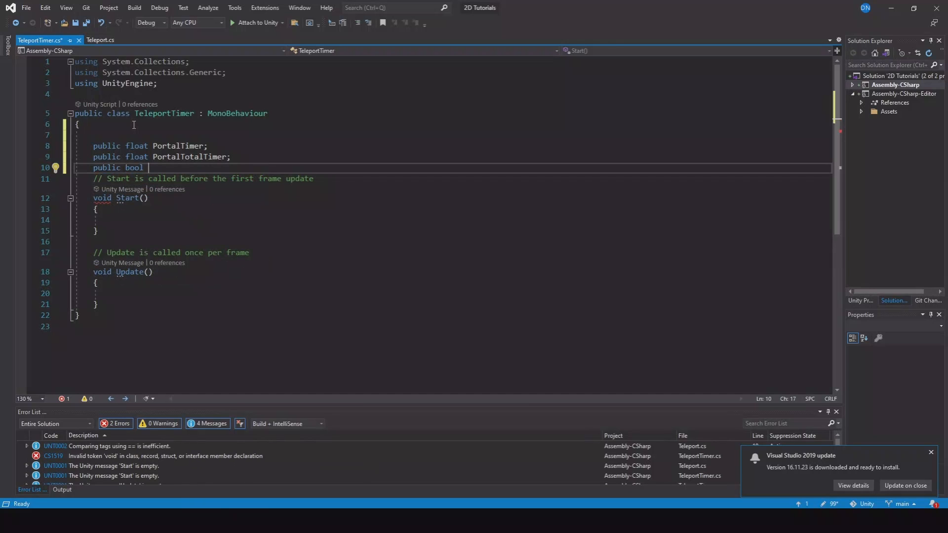
{"action": "type", "text": "PortalIsActive;"}
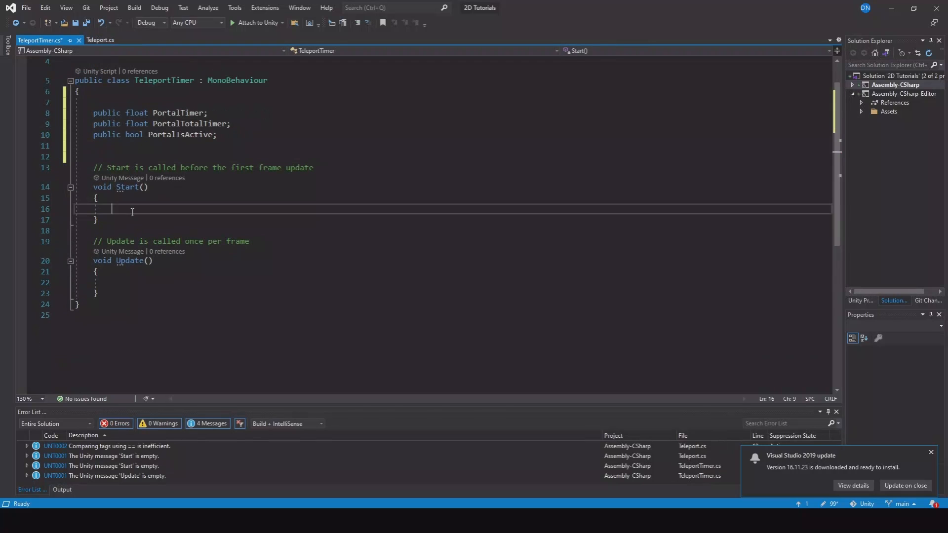
Step: Initialise PortalTimer to PortalTotalTimer in Start and subtract Time.deltaTime in Update while PortalIsActive is true
{"action": "type", "text": "portalt"}
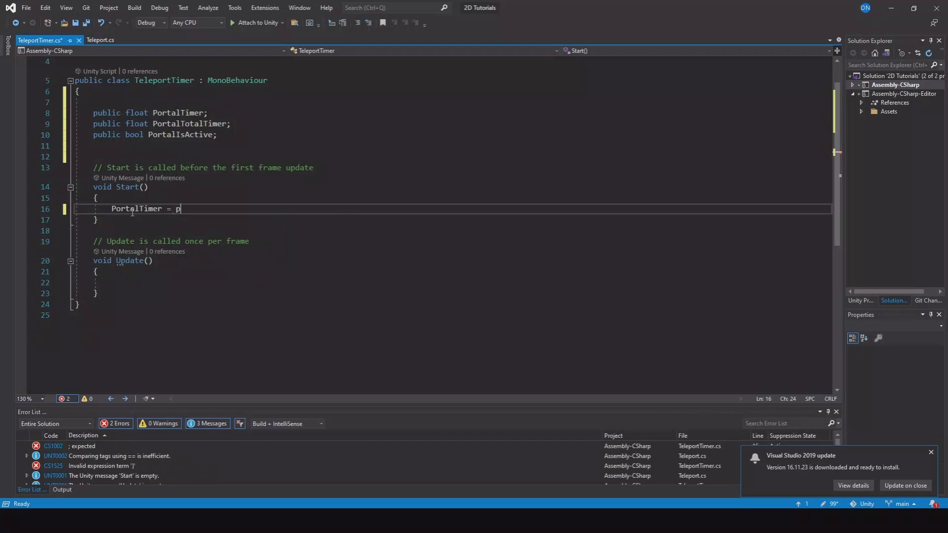
{"action": "type", "text": "ortalTotalTimer"}
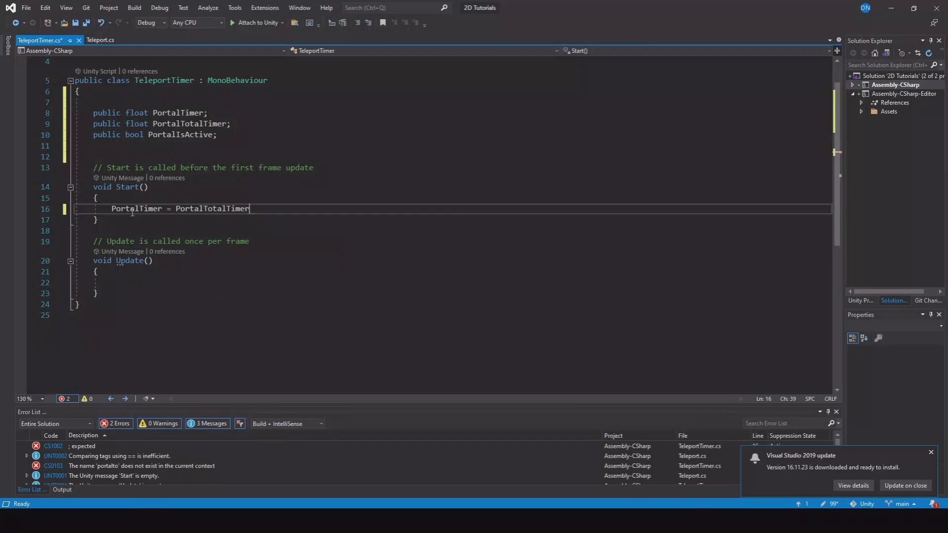
{"action": "type", "text": ";"}
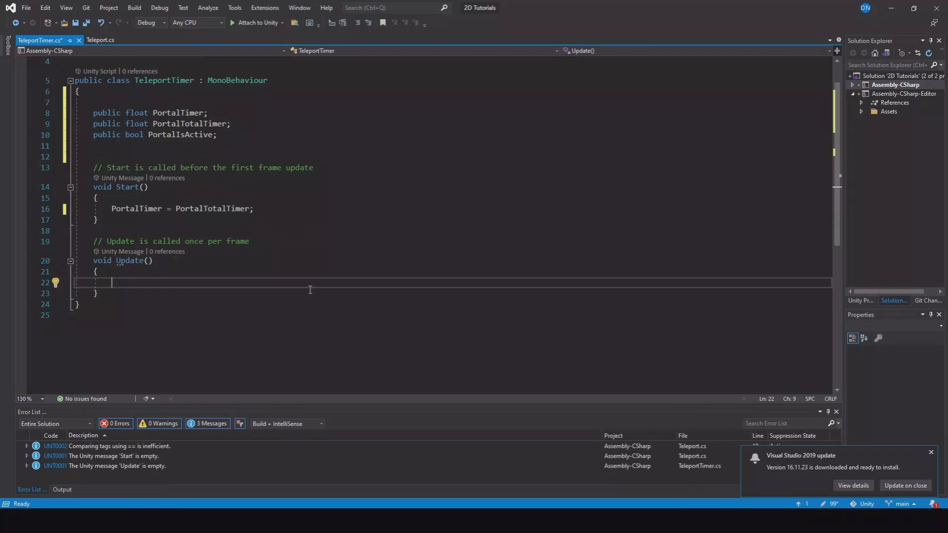
{"action": "type", "text": "if()"}
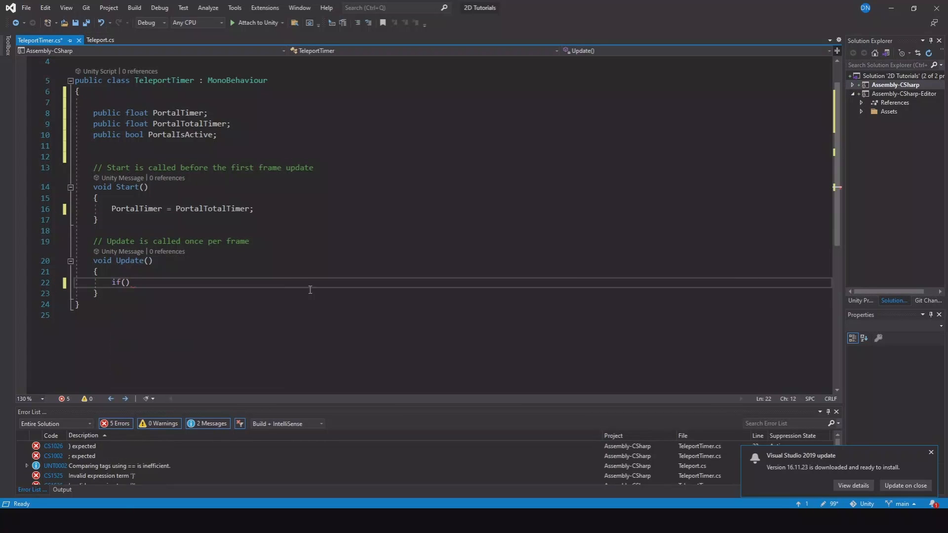
{"action": "type", "text": "portalIsActive =="}
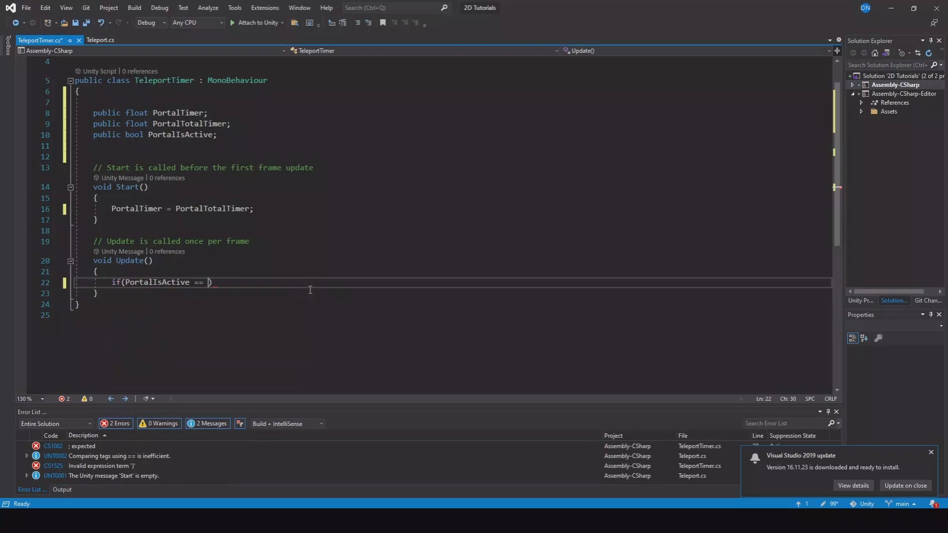
{"action": "type", "text": "true)"}
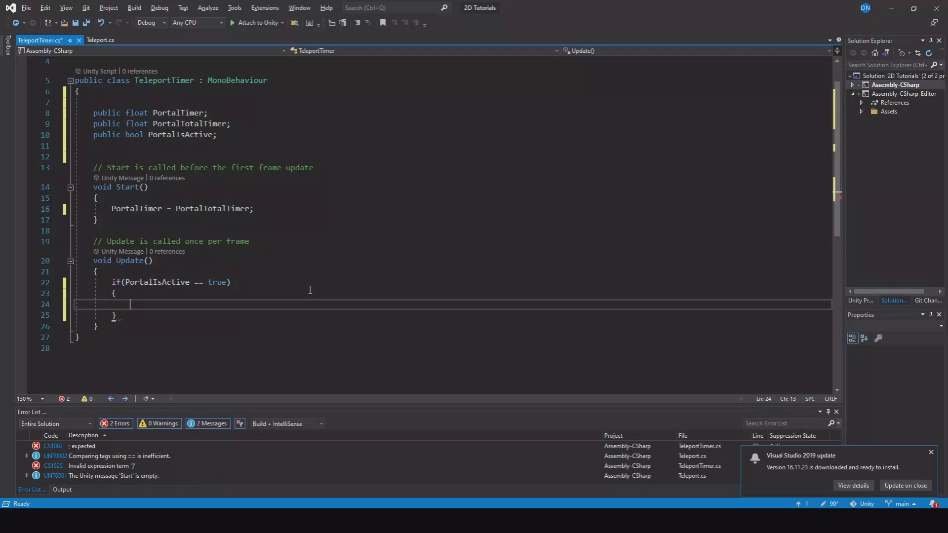
{"action": "type", "text": "pro"}
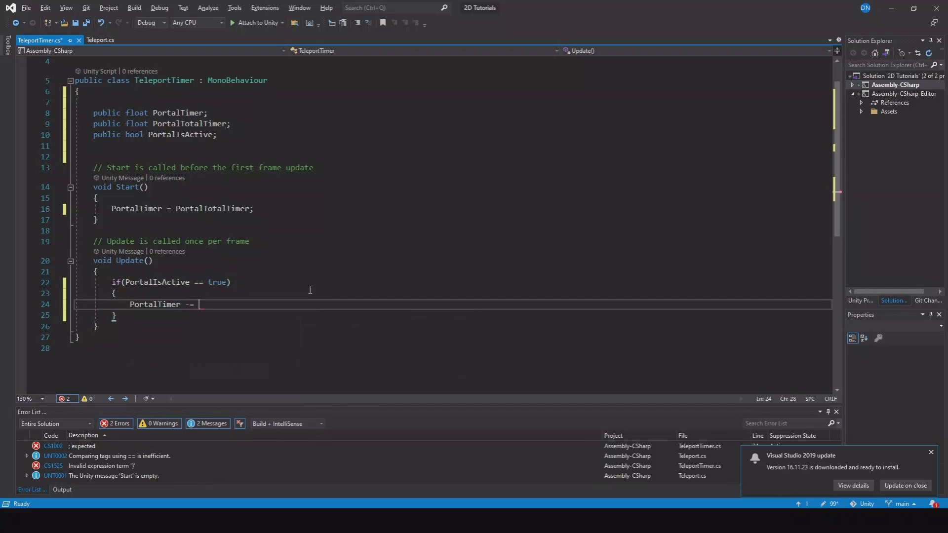
{"action": "type", "text": "Time.deltaTime;"}
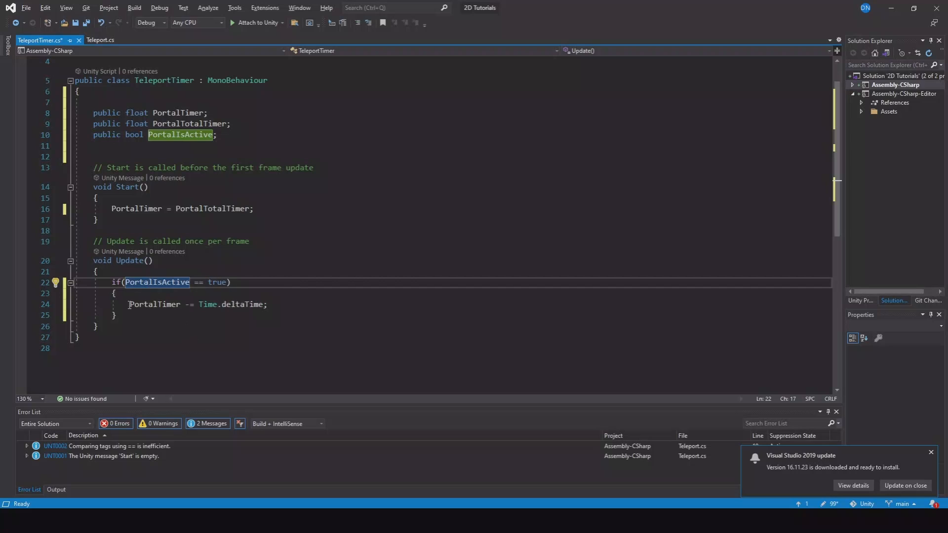
Step: When PortalTimer reaches <= 0, reset it to PortalTotalTimer and set PortalIsActive false
{"action": "left_click", "coordinate": [118, 314]}
{"action": "type", "text": "if("}
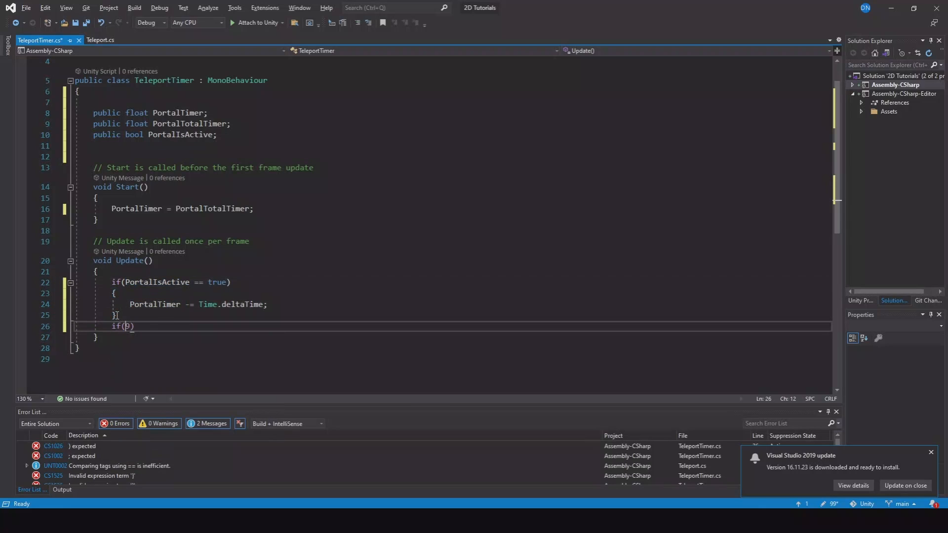
{"action": "type", "text": "p"}
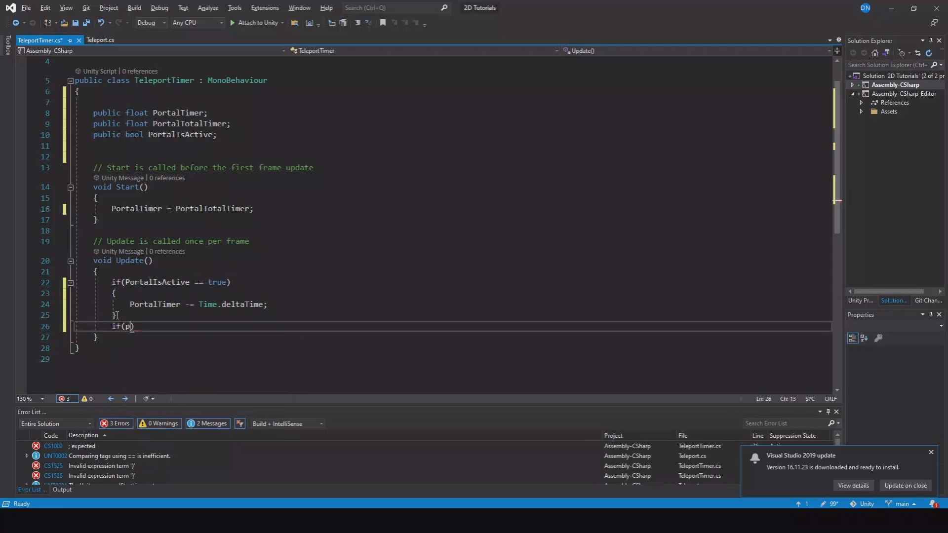
{"action": "type", "text": "ortalTimer <"}
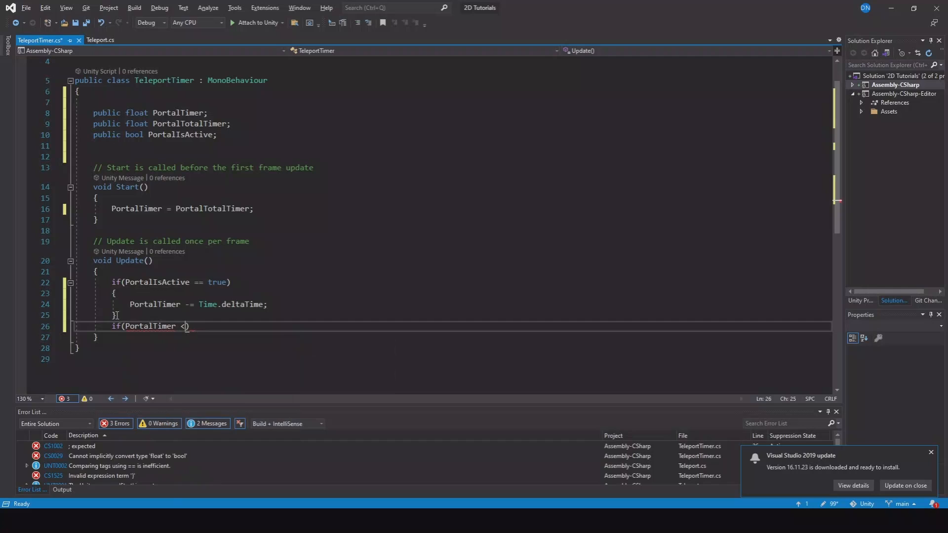
{"action": "type", "text": "= 0"}
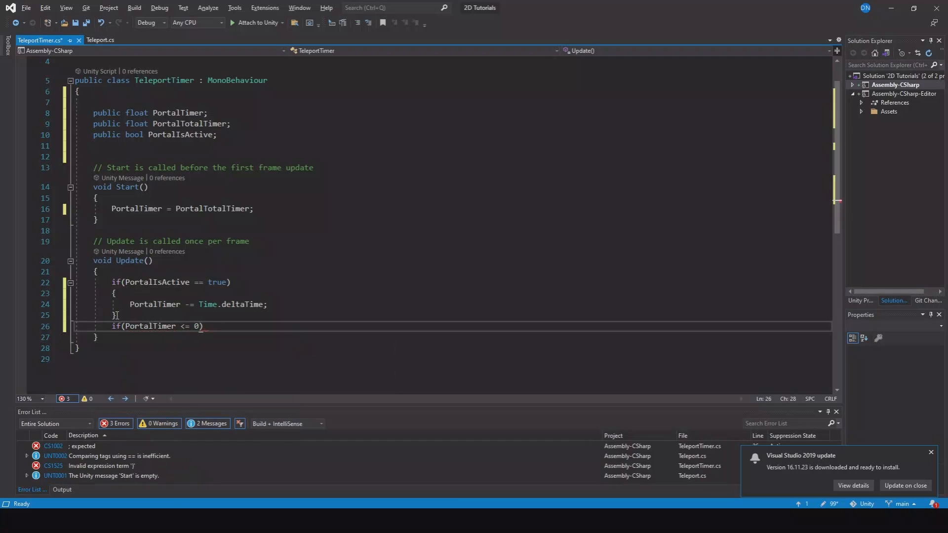
{"action": "type", "text": ")"}
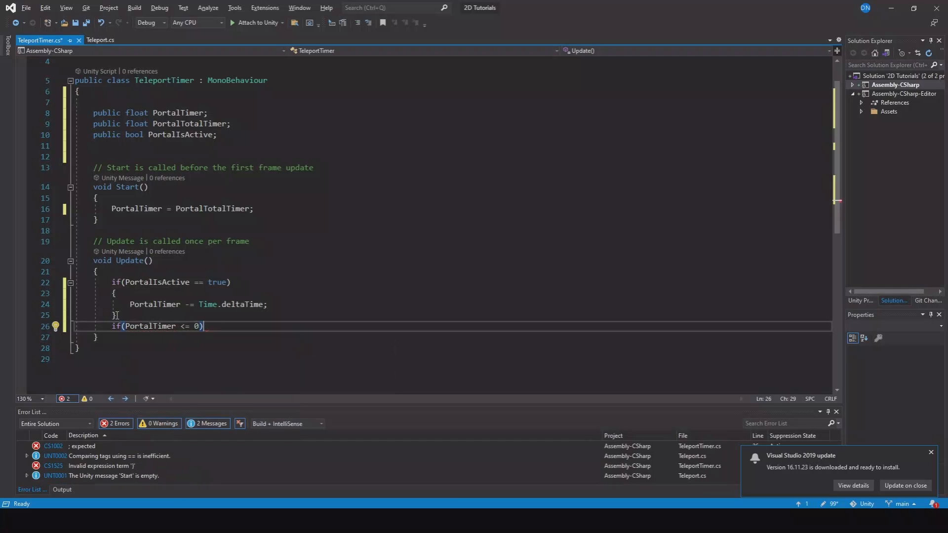
{"action": "key", "text": "Enter"}
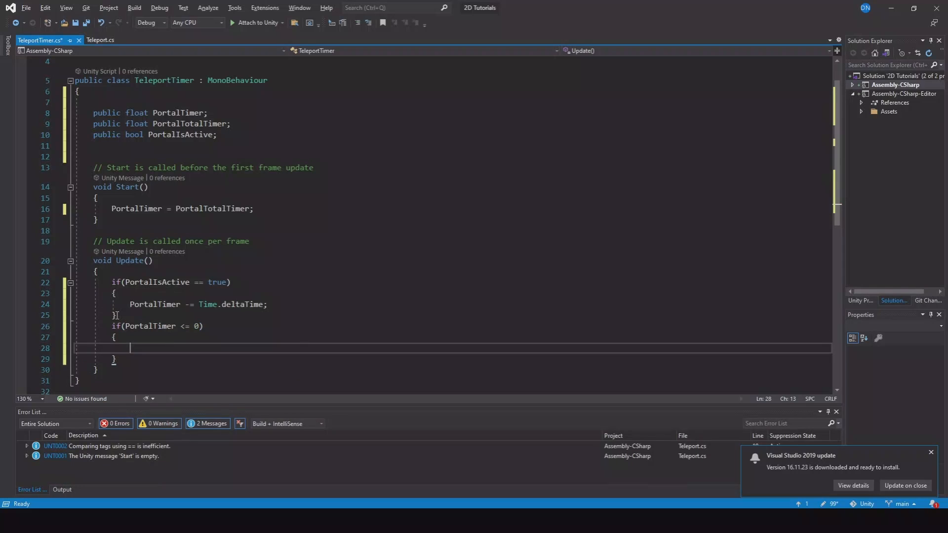
{"action": "type", "text": "PortalTimer = PortalTotalTimer;"}
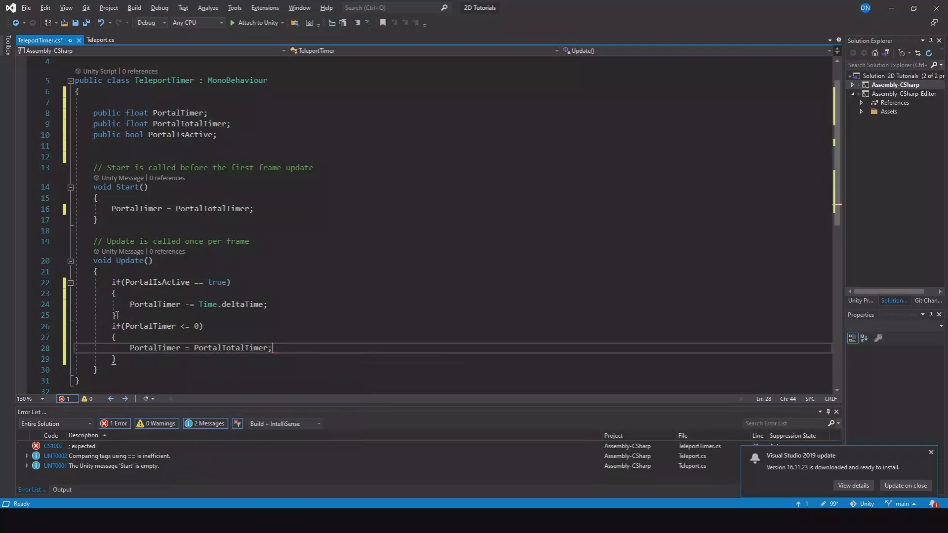
{"action": "type", "text": "portalIsActive"}
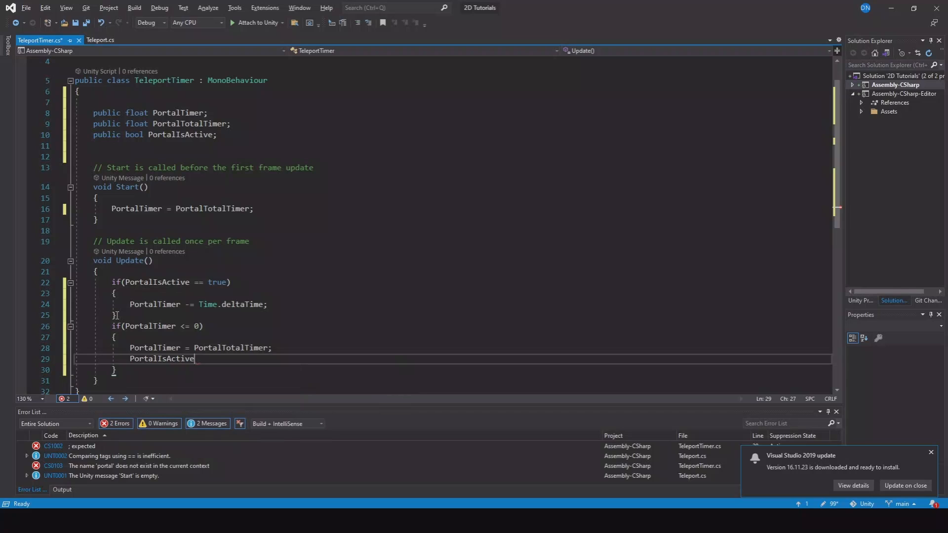
{"action": "type", "text": "= false;"}
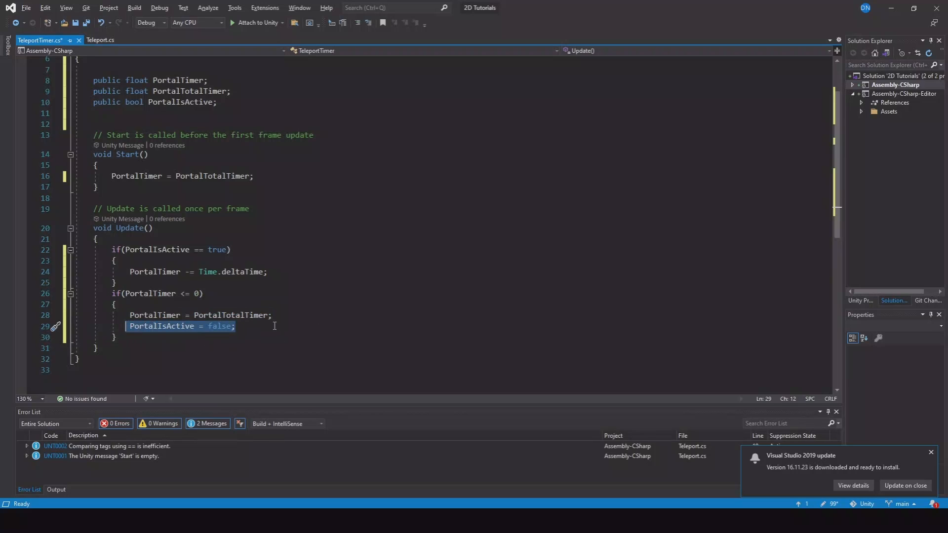
{"action": "left_click", "coordinate": [273, 326]}
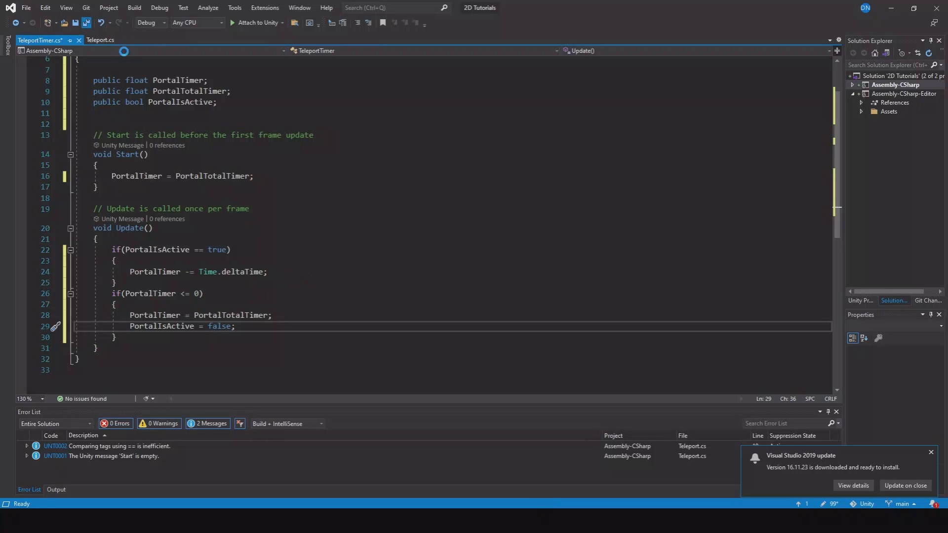
{"action": "left_click", "coordinate": [99, 39]}
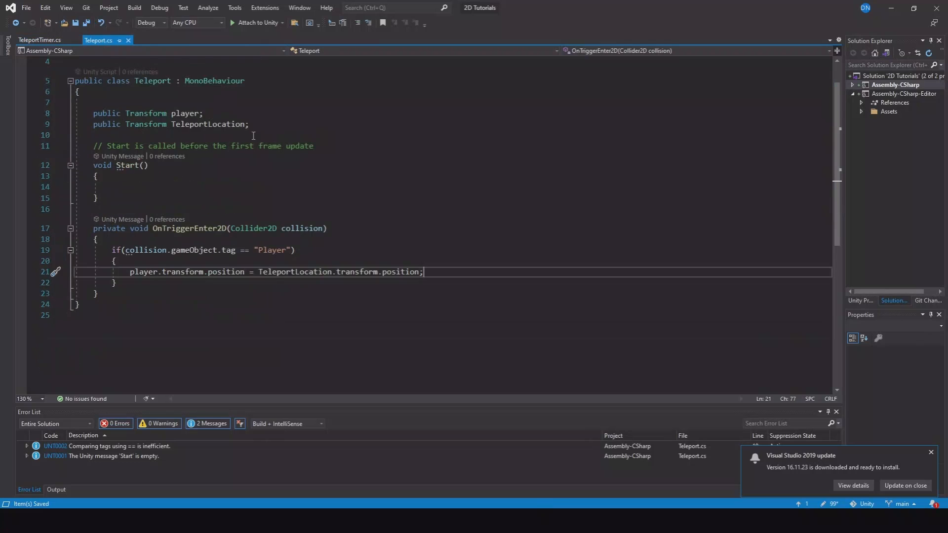
Step: Declare 'TeleportTimer teleportTimer;' in Teleport.cs and assign it via FindObjectOfType<TeleportTimer>() in Start
{"action": "scroll", "scroll_direction": "up", "scroll_amount": 3}
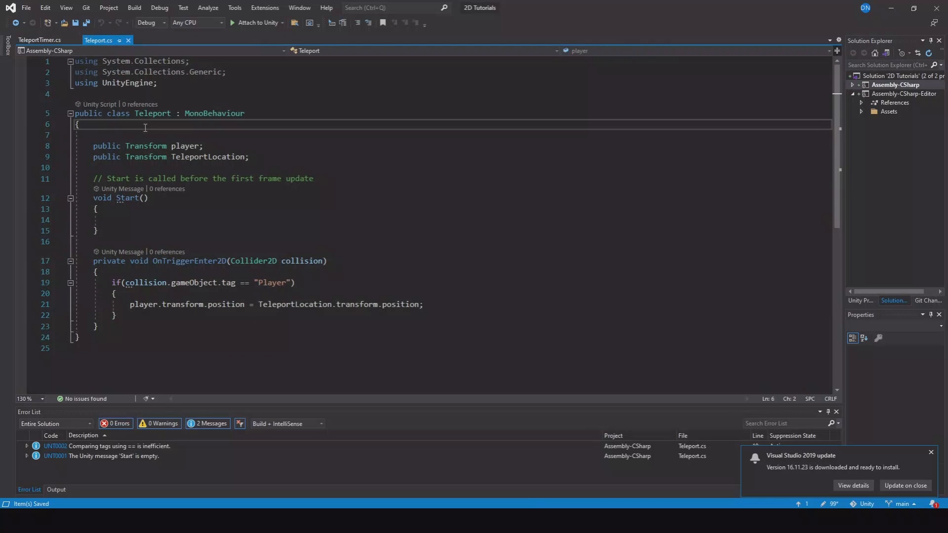
{"action": "key", "text": "enter"}
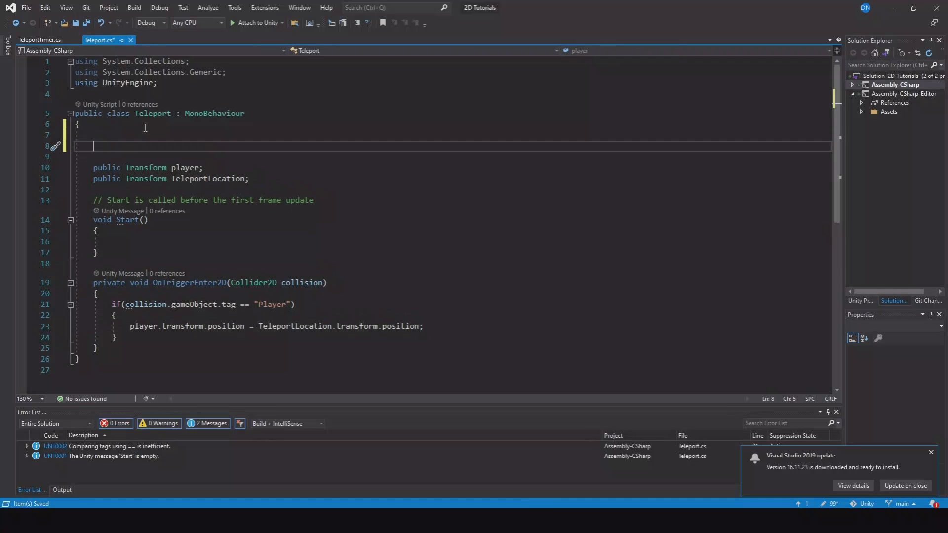
{"action": "type", "text": "TeleportTimer telepor"}
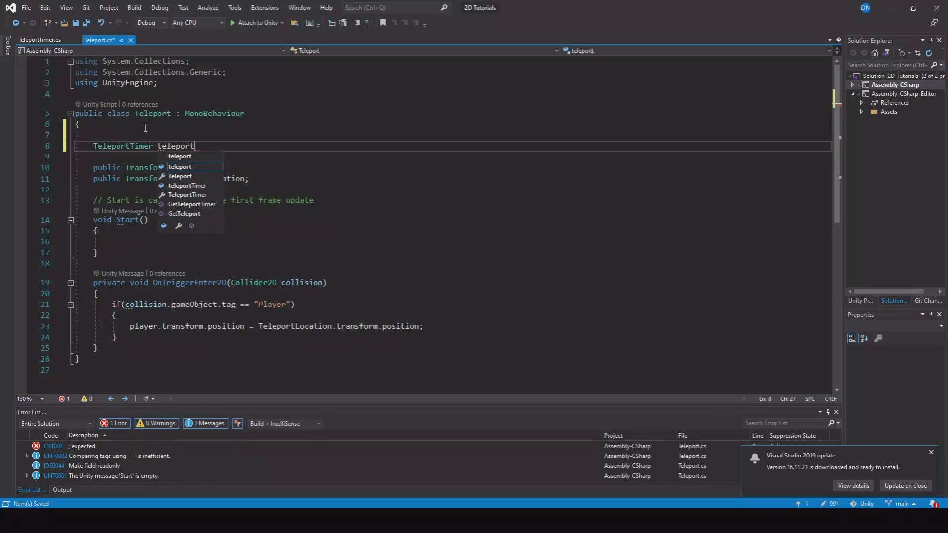
{"action": "type", "text": "t"}
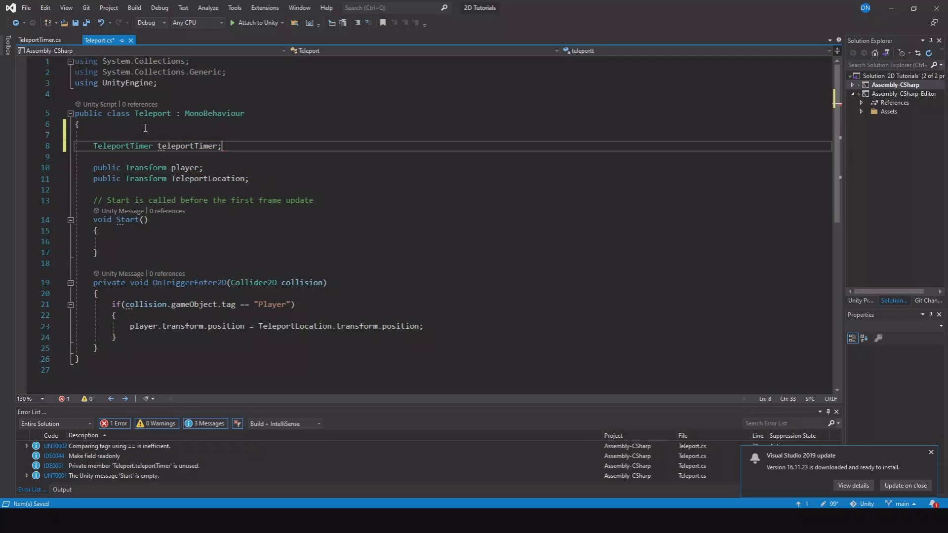
{"action": "left_click", "coordinate": [143, 242]}
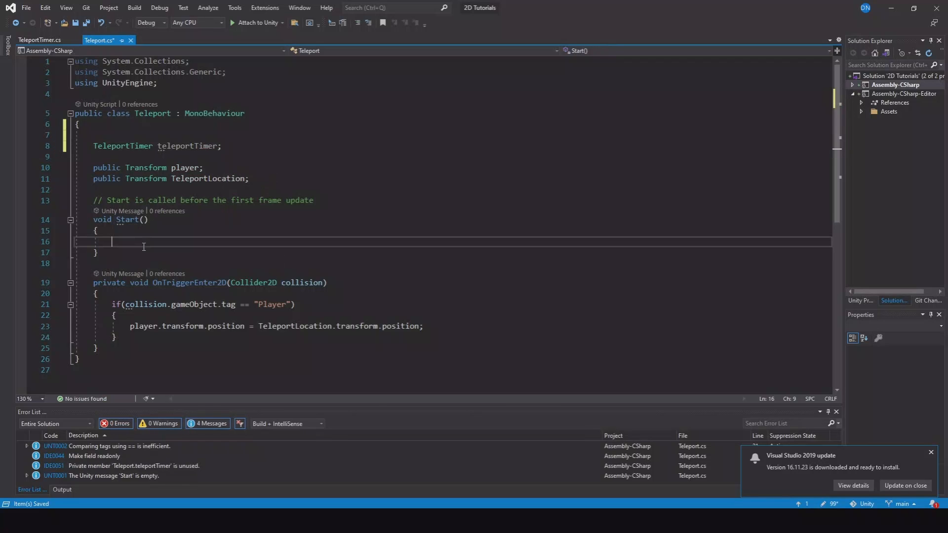
{"action": "type", "text": "teleportTimer = FindObjectOfType<T>"}
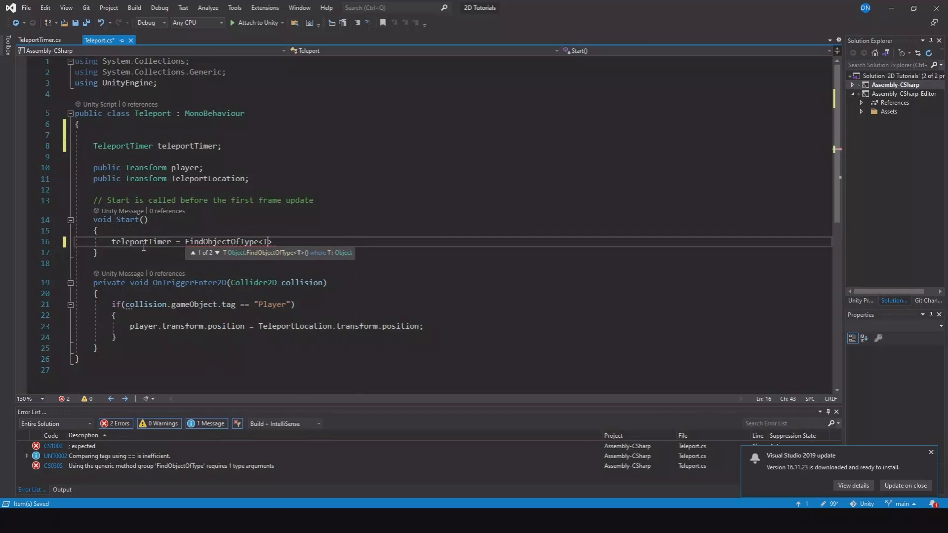
{"action": "type", "text": "eleportTimer"}
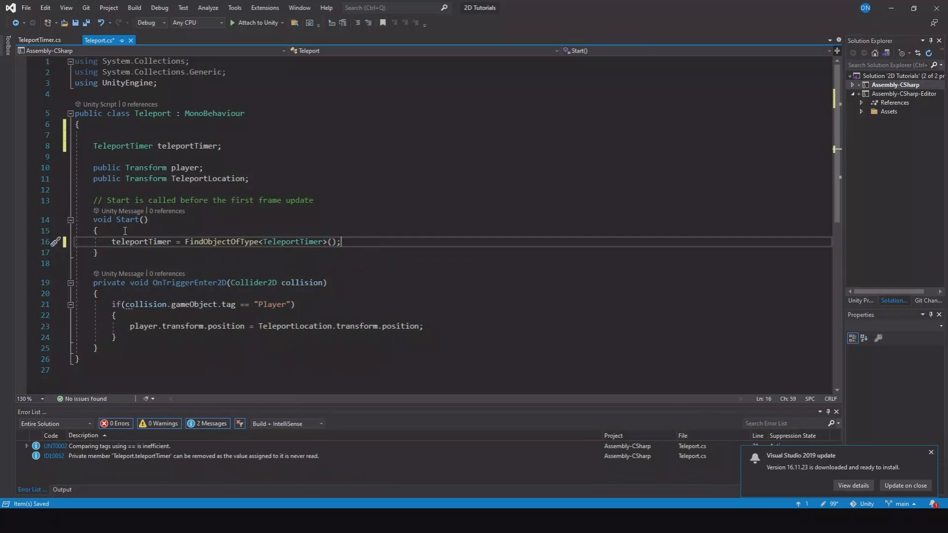
{"action": "double_click", "coordinate": [140, 242]}
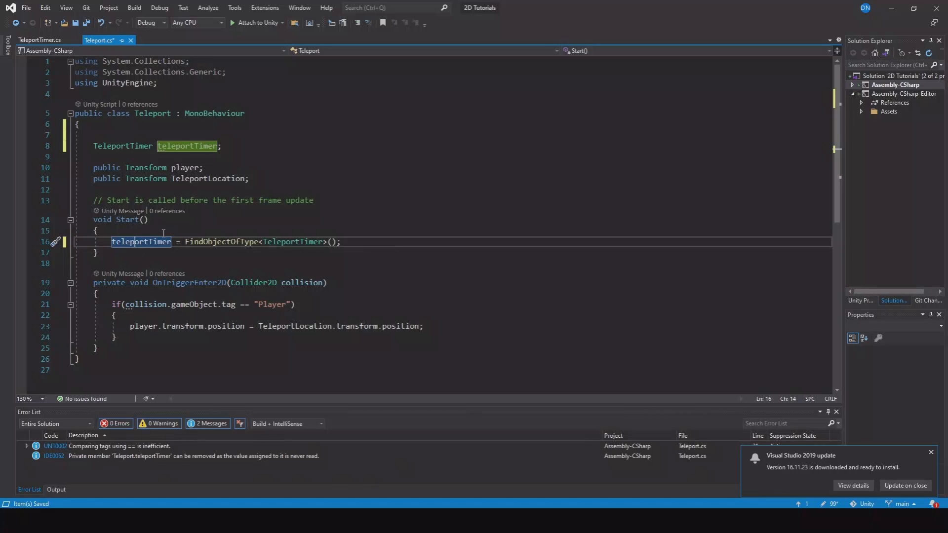
{"action": "mouse_move", "coordinate": [289, 309]}
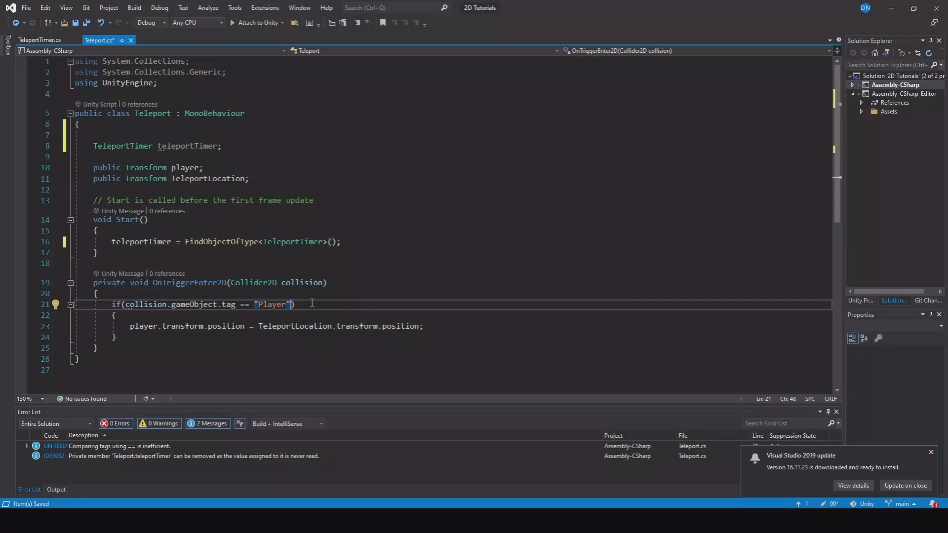
Step: Extend the teleport condition with PortalTimer == PortalTotalTimer and PortalIsActive == false on teleportTimer
{"action": "type", "text": "%%"}
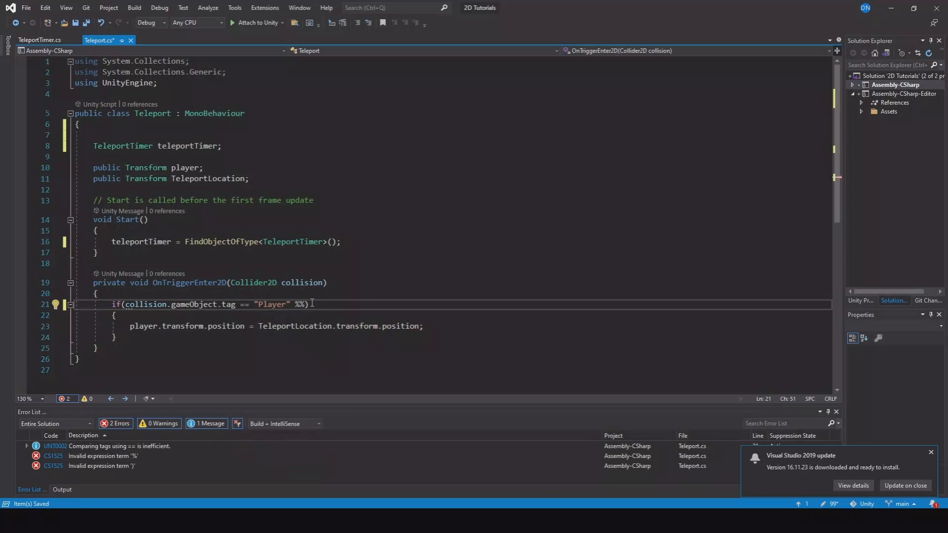
{"action": "type", "text": "&&"}
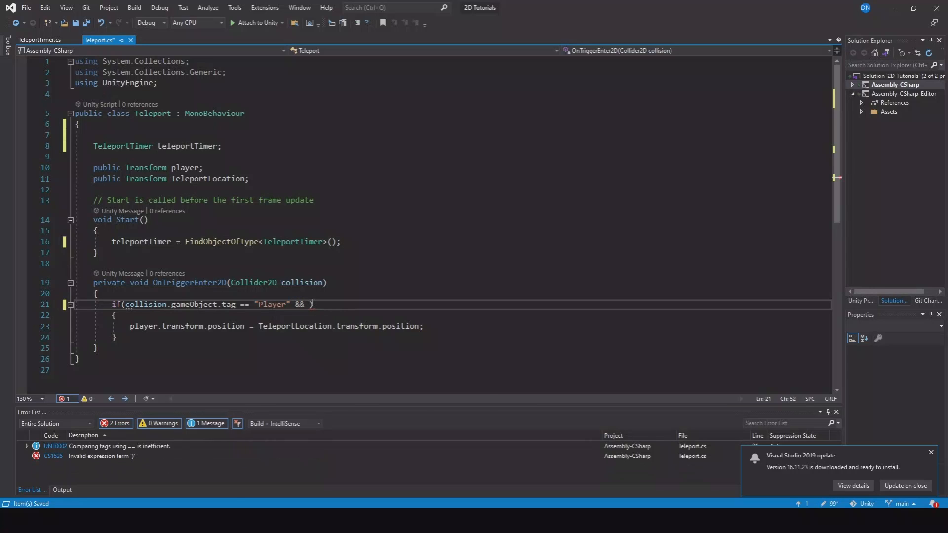
{"action": "type", "text": "teleportTimer.PortalTimer =="}
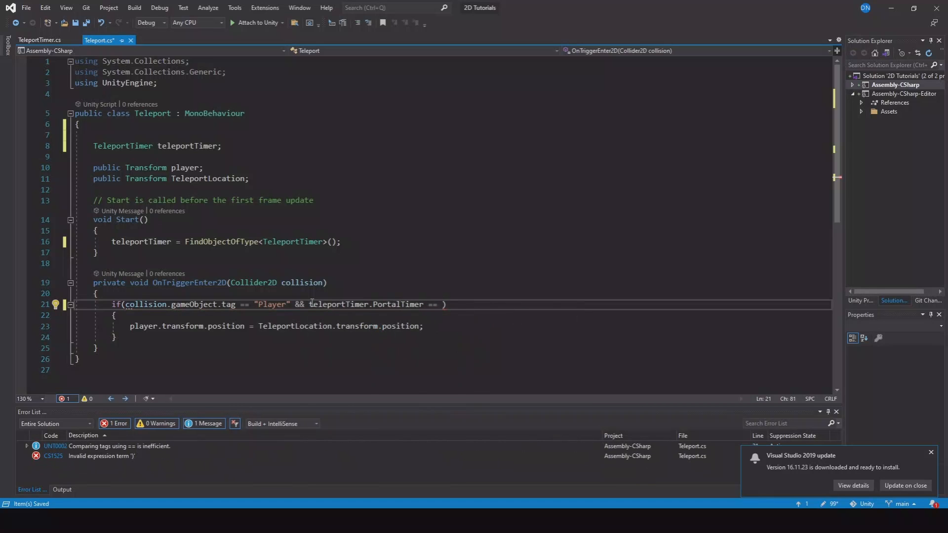
{"action": "type", "text": "teleportTimer.PortalTotalTimer"}
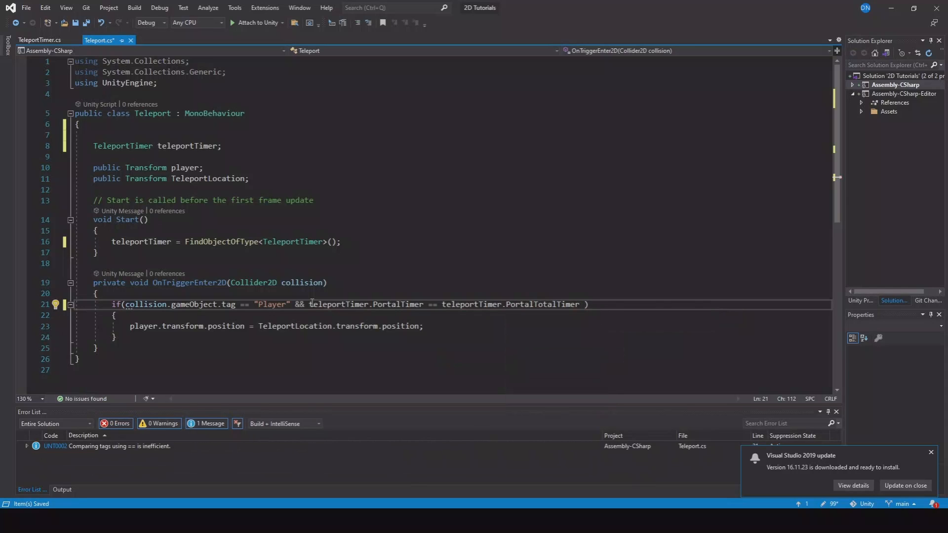
{"action": "type", "text": "&& teleportTimer"}
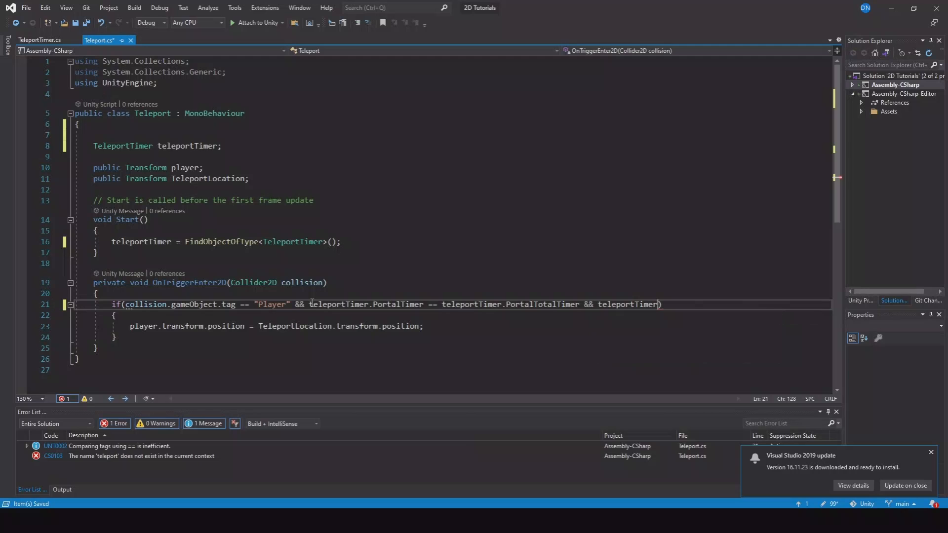
{"action": "type", "text": "portalIsActive == true"}
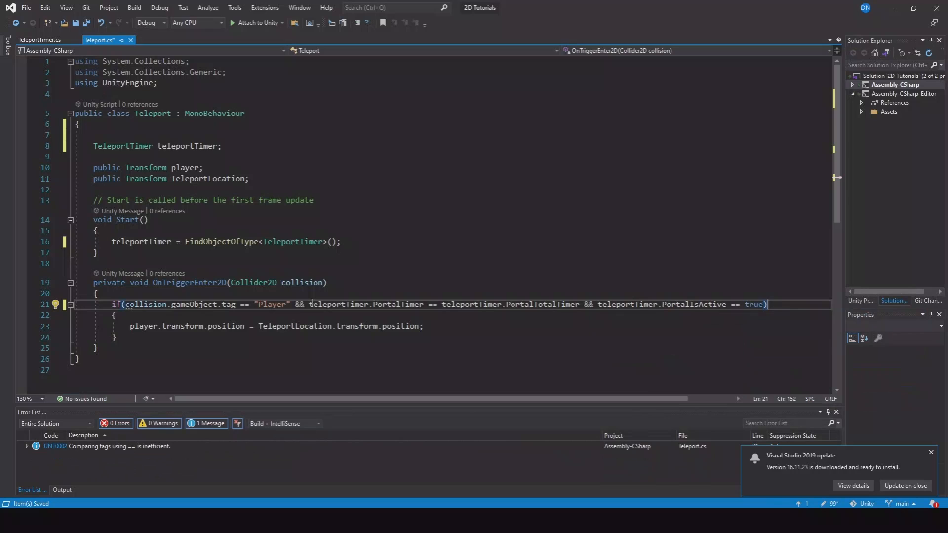
{"action": "double_click", "coordinate": [753, 304]}
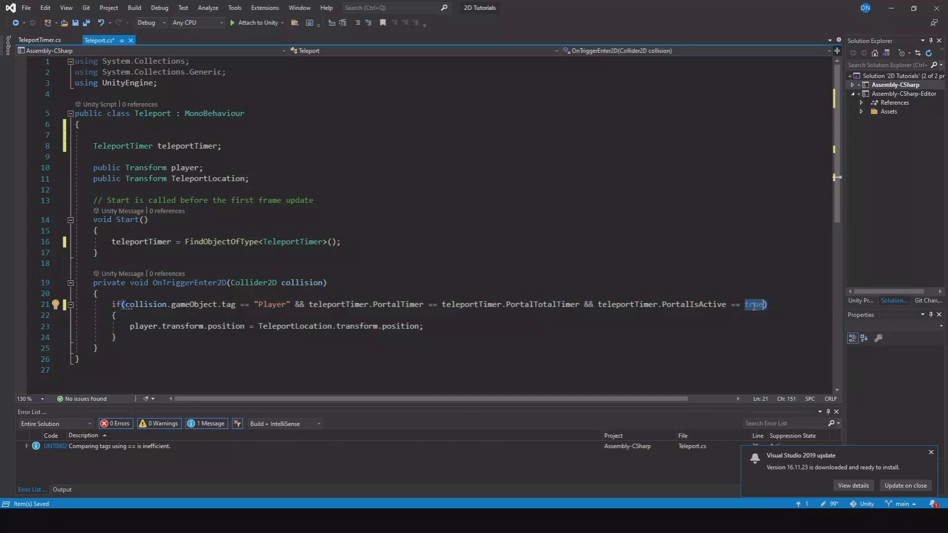
{"action": "type", "text": "false"}
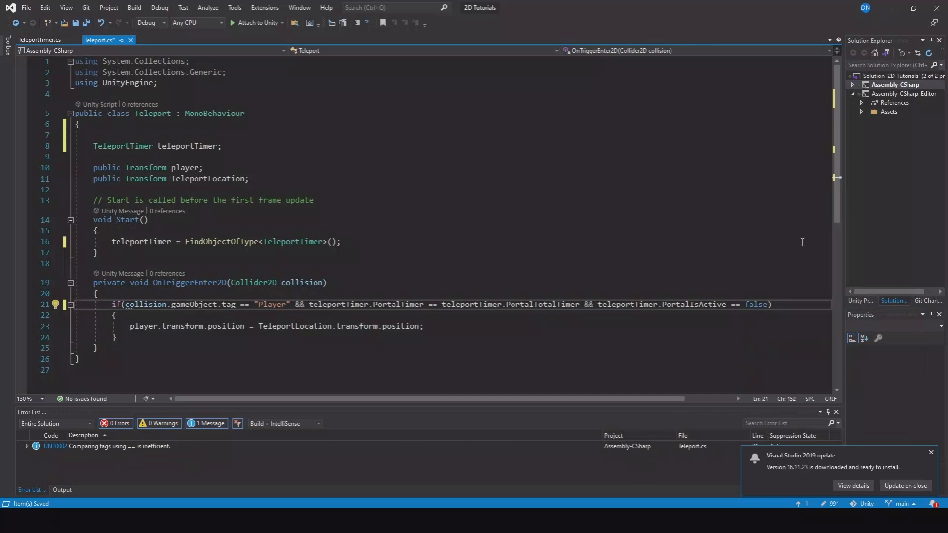
{"action": "mouse_move", "coordinate": [123, 332]}
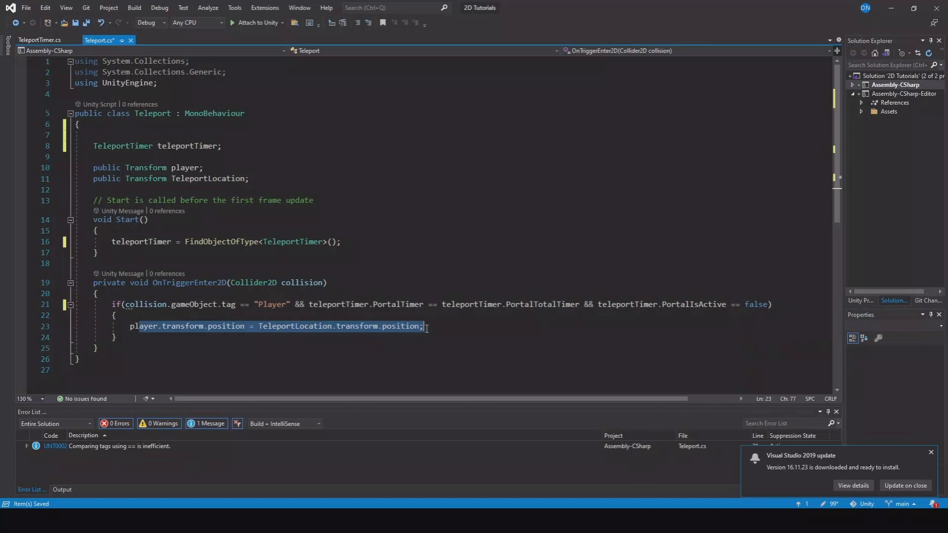
Step: Set teleportTimer.PortalIsActive = true after moving the player
{"action": "type", "text": "t"}
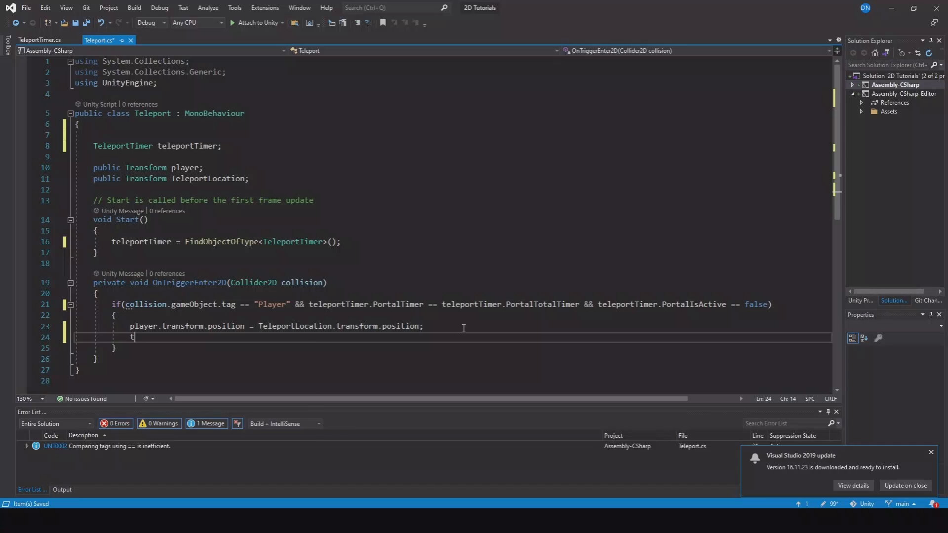
{"action": "type", "text": "eleporttimer.PortalIsActive ="}
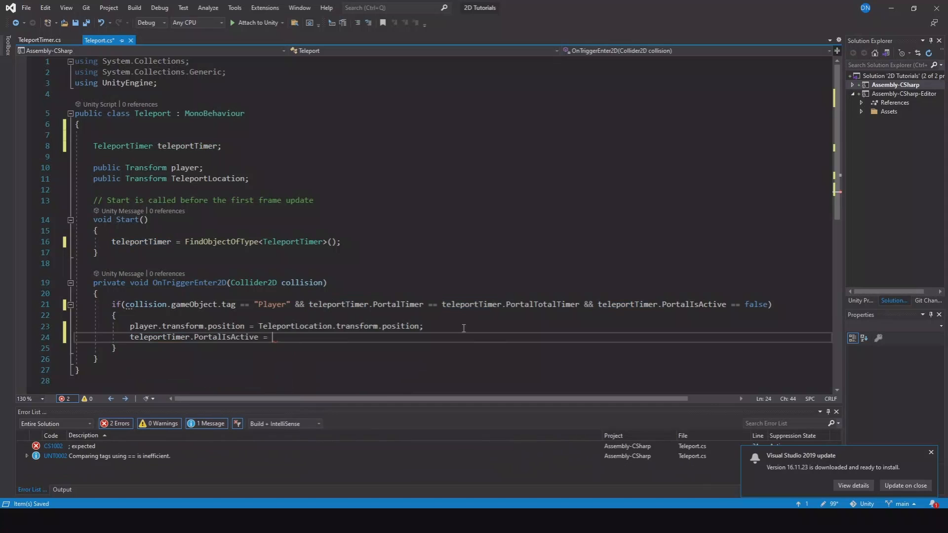
{"action": "type", "text": "true;"}
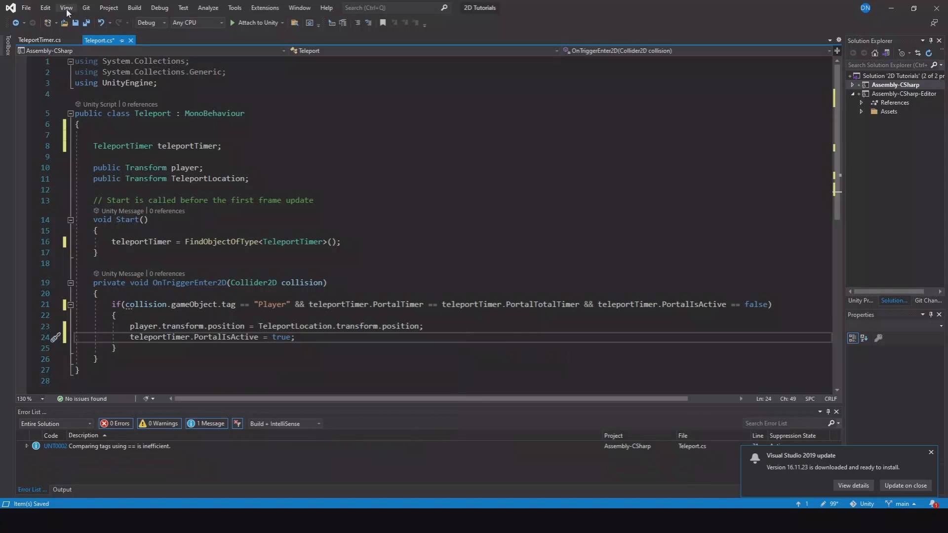
Step: Save Teleport.cs with Ctrl+S and review the teleport condition and TeleportTimer's zero check and reset lines
{"action": "left_click", "coordinate": [86, 23]}
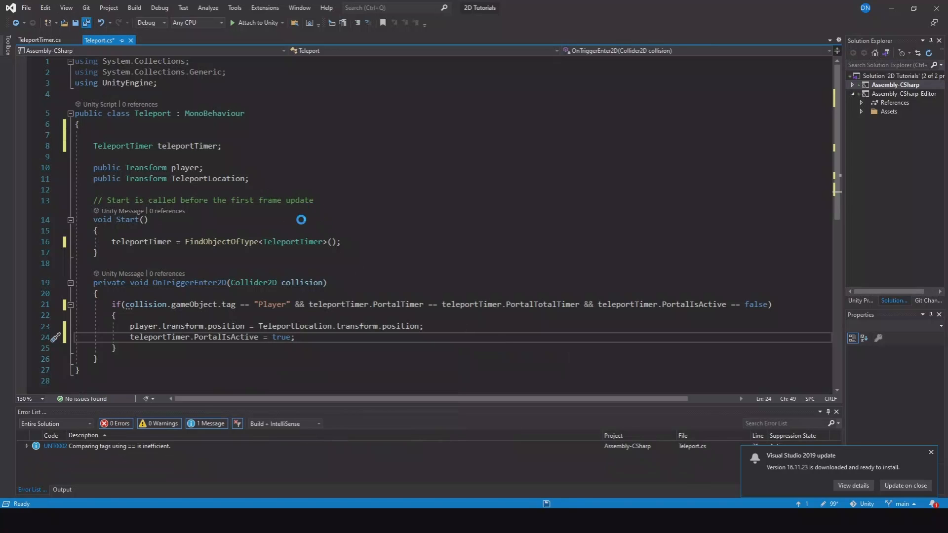
{"action": "mouse_move", "coordinate": [236, 344]}
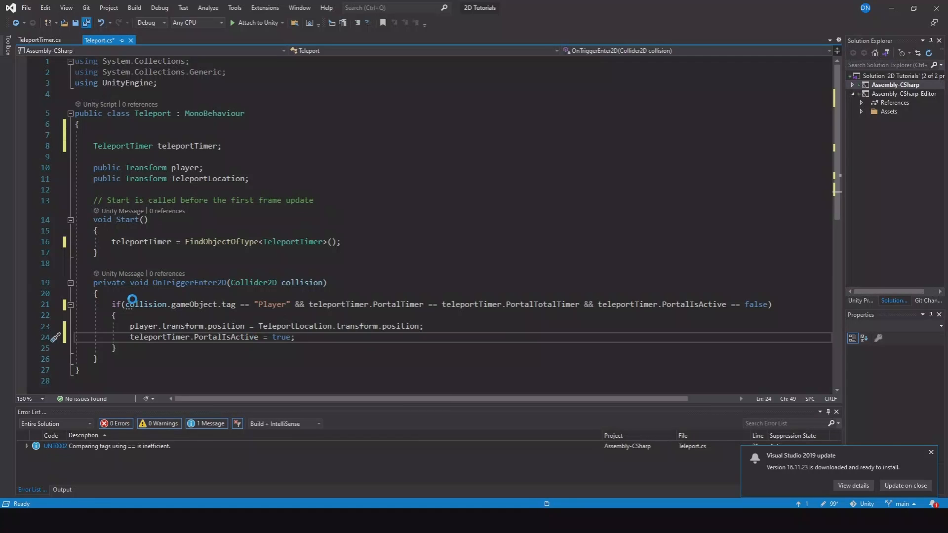
{"action": "key", "text": "ctrl+s"}
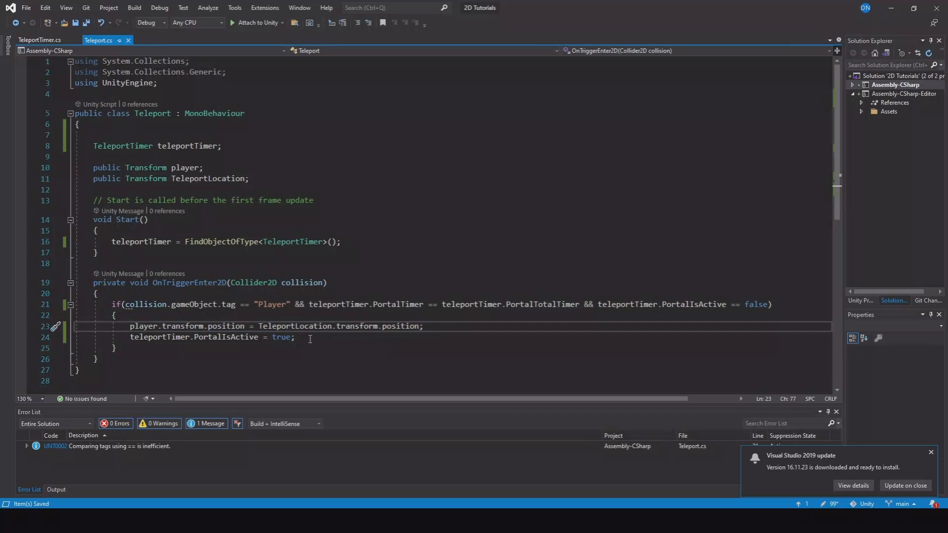
{"action": "left_click", "coordinate": [273, 337]}
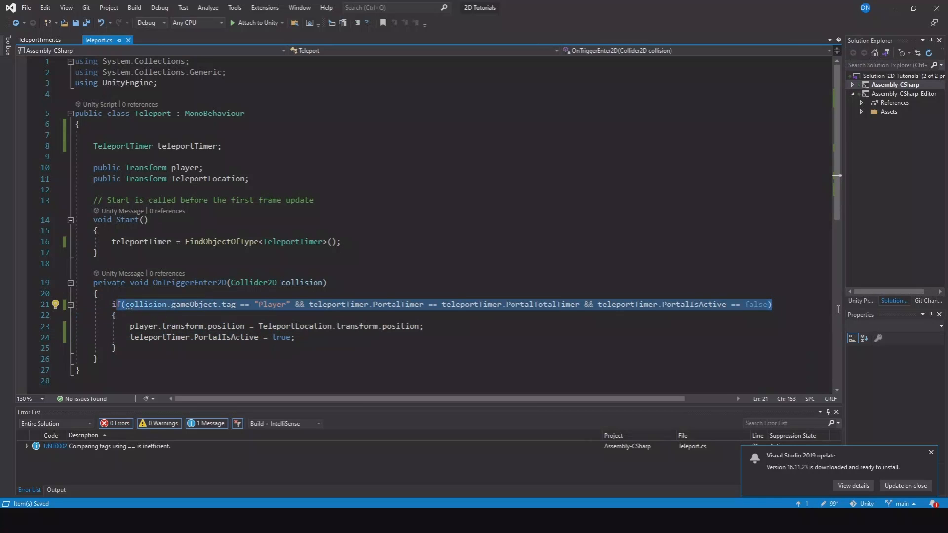
{"action": "left_click", "coordinate": [39, 40]}
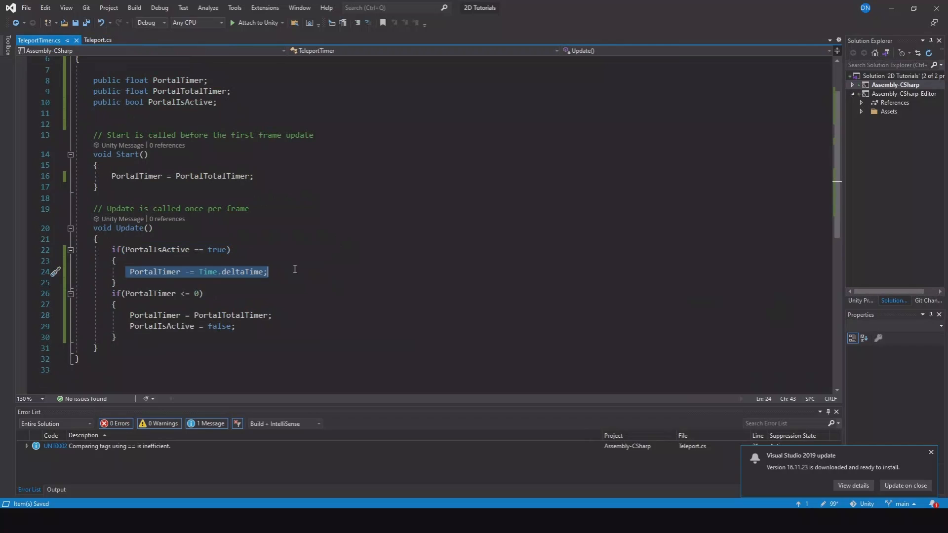
{"action": "left_click", "coordinate": [130, 326]}
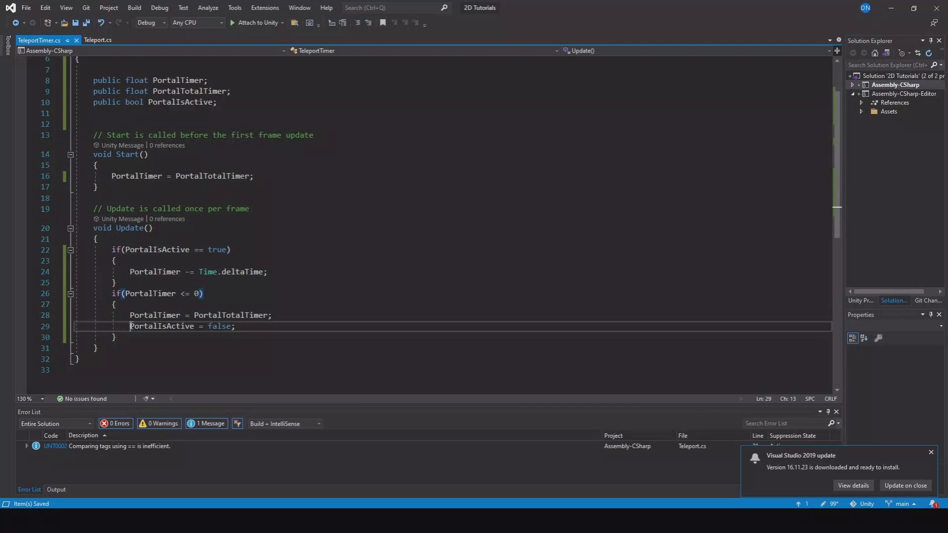
{"action": "left_click", "coordinate": [98, 40]}
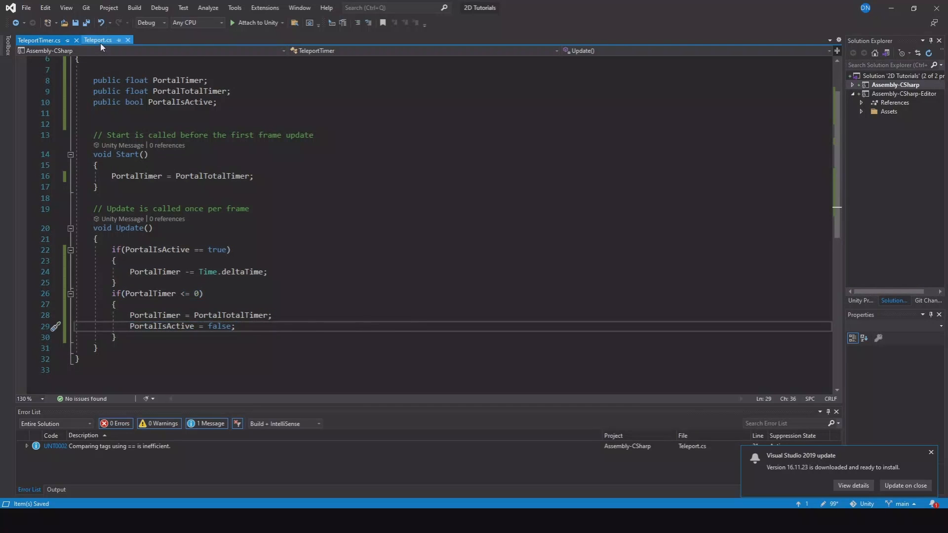
{"action": "left_click", "coordinate": [100, 39]}
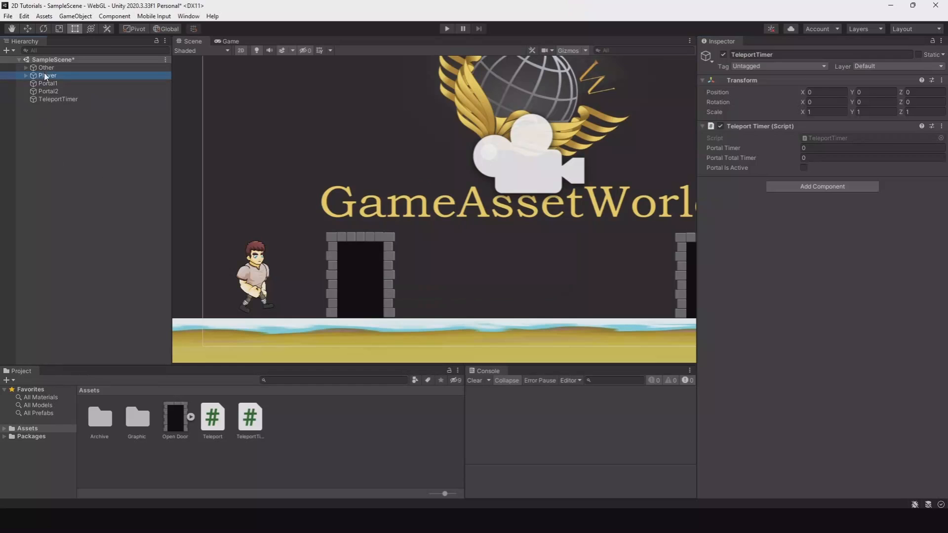
Step: Check the Player object's tag via Tags & Layers, then select Portal1 to view its Teleport component
{"action": "left_click", "coordinate": [779, 66]}
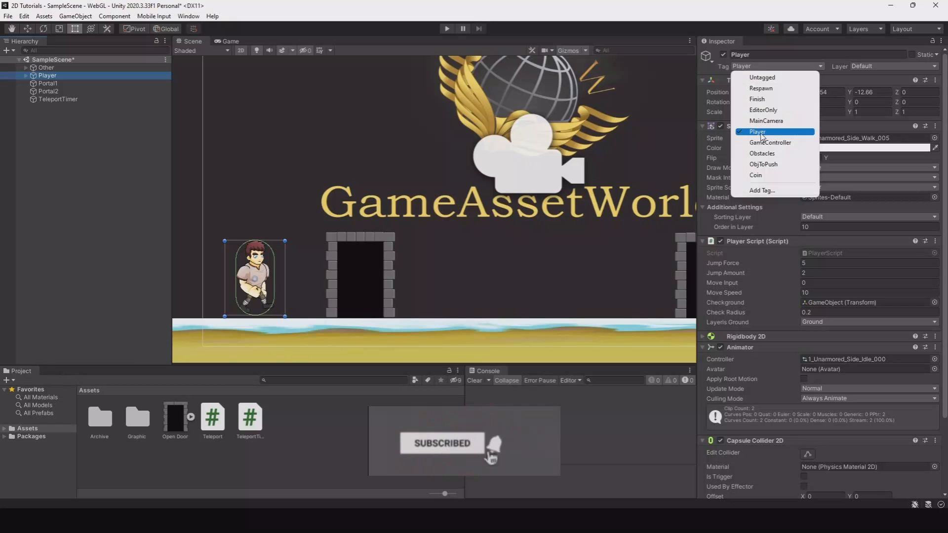
{"action": "left_click", "coordinate": [761, 191]}
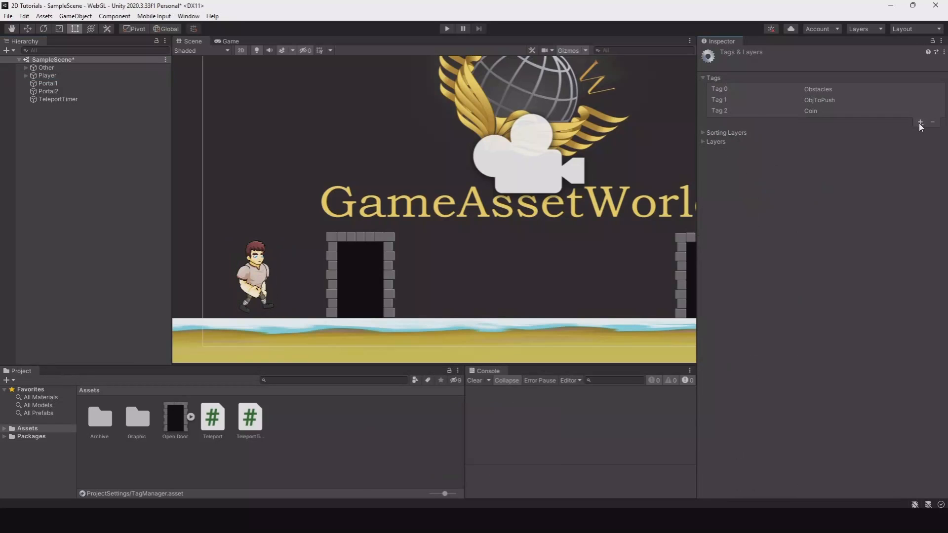
{"action": "left_click", "coordinate": [919, 122]}
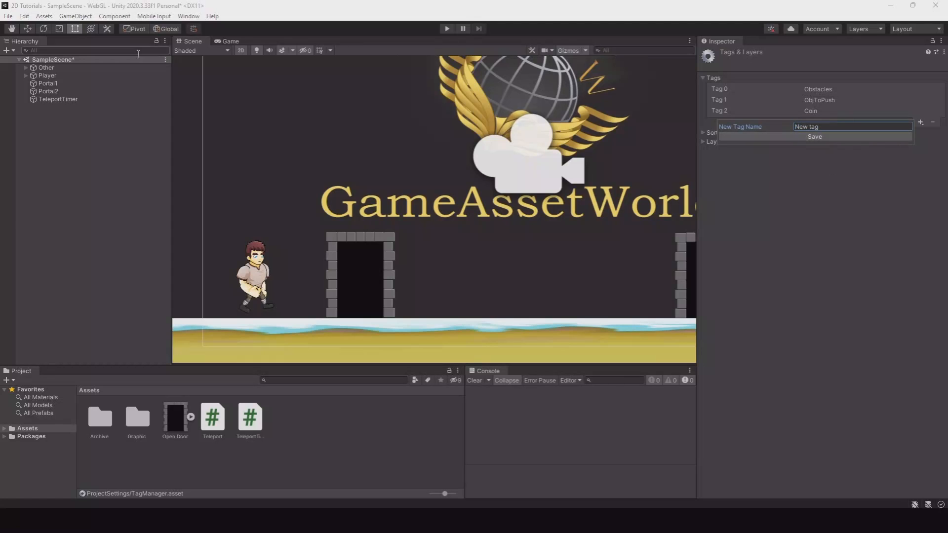
{"action": "left_click", "coordinate": [48, 75]}
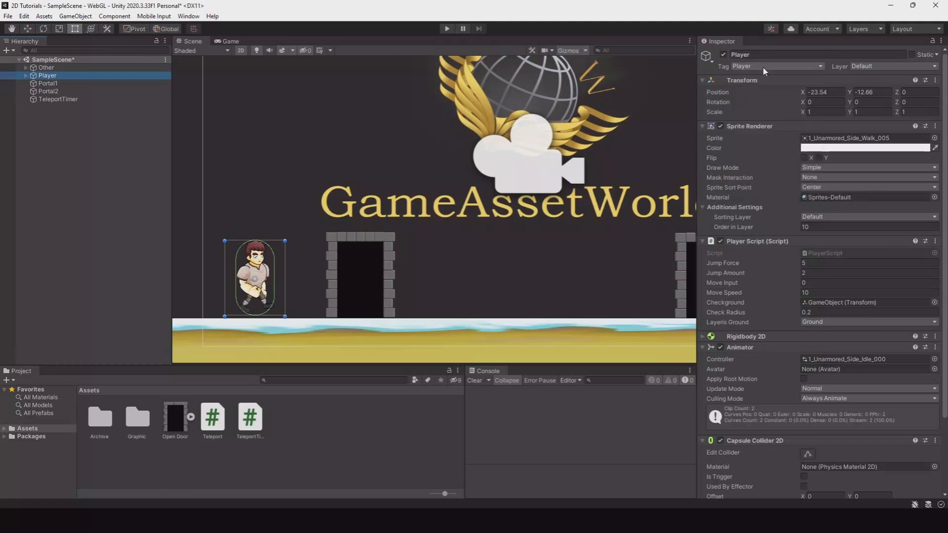
{"action": "left_click", "coordinate": [47, 83]}
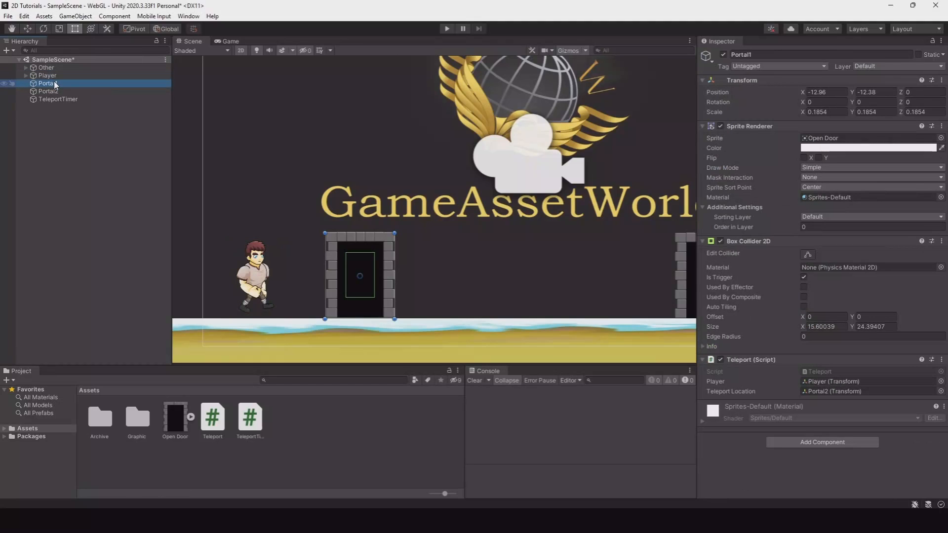
Step: Set TeleportTimer's Portal Total Timer to 3 and start Play mode to test the cooldown
{"action": "left_click", "coordinate": [58, 99]}
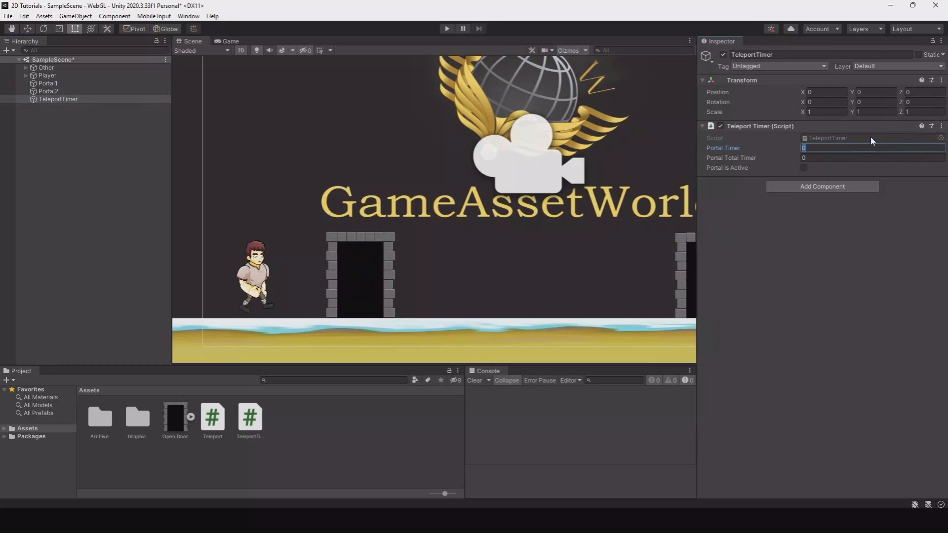
{"action": "type", "text": "3"}
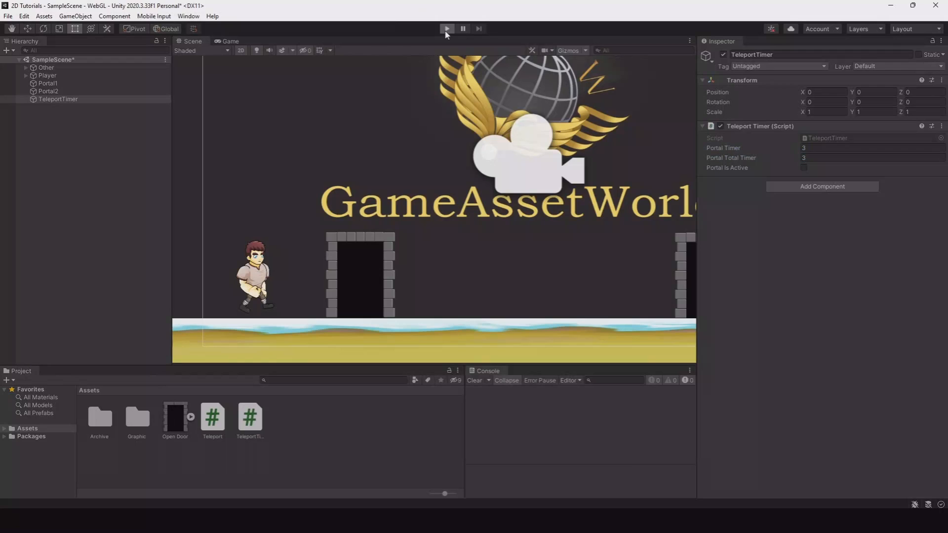
{"action": "left_click", "coordinate": [446, 29]}
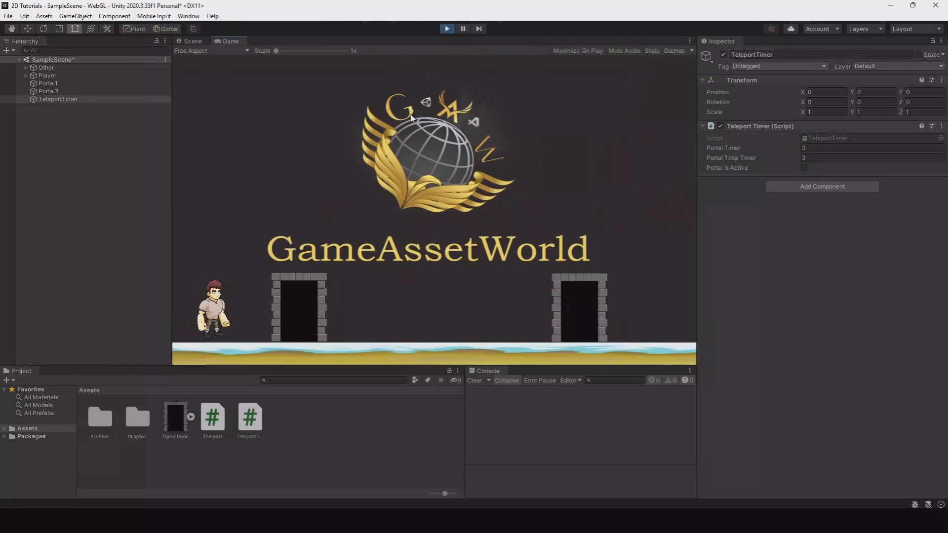